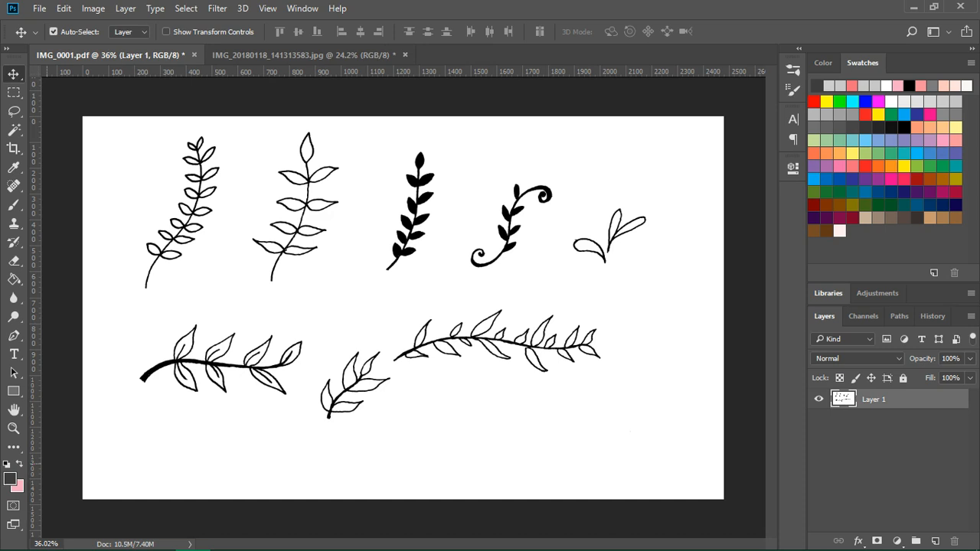
Step: Switch to the IMG_20180118 sketch photo and convert its locked Background into editable Layer 0
left_click(52, 31)
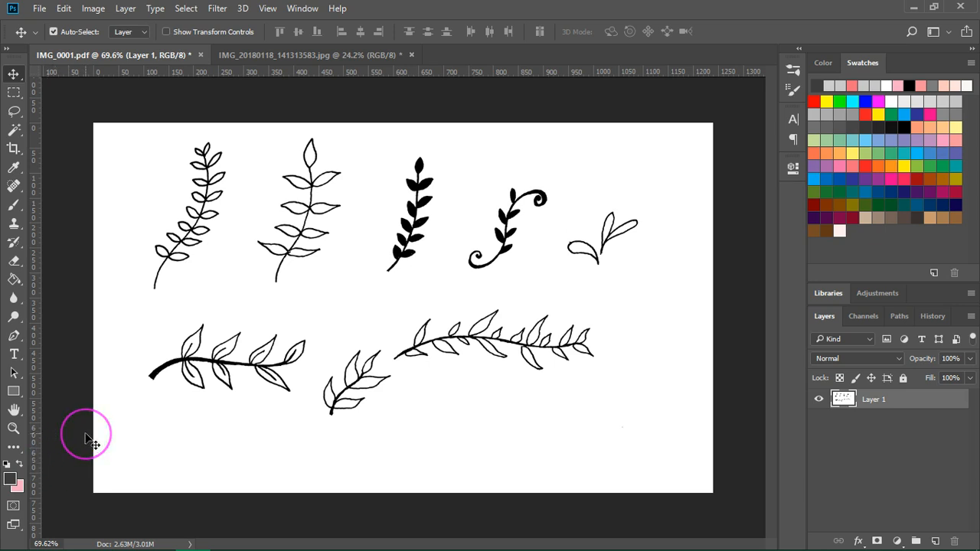
mouse_move(107, 309)
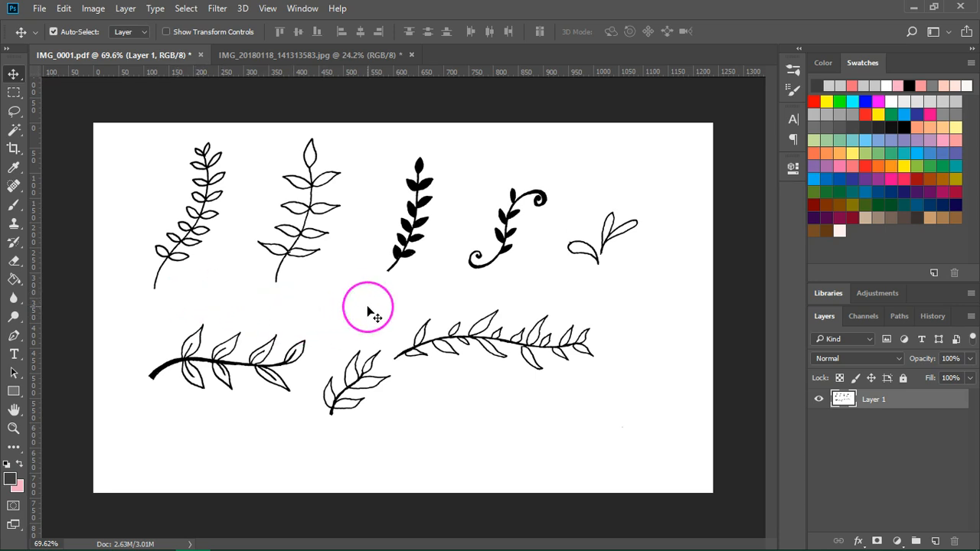
mouse_move(309, 218)
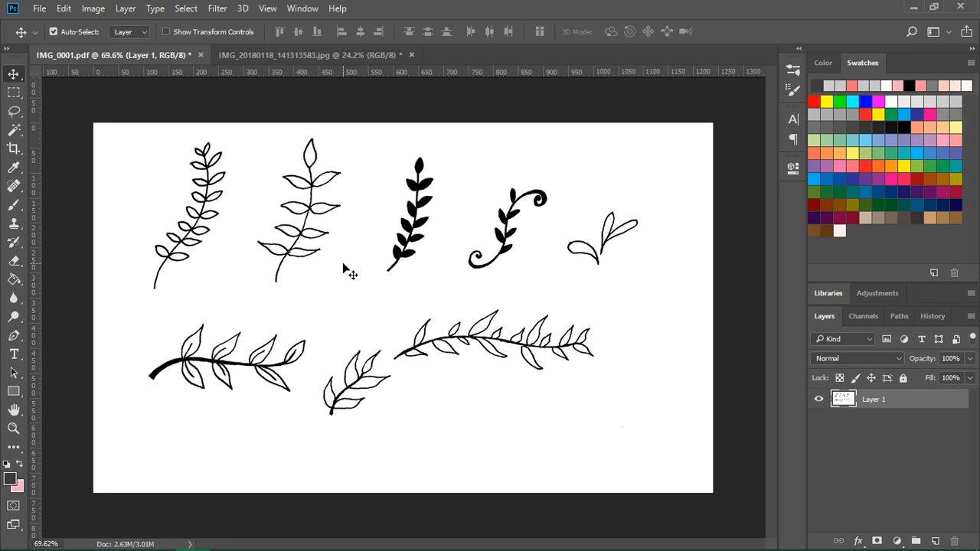
left_click(306, 55)
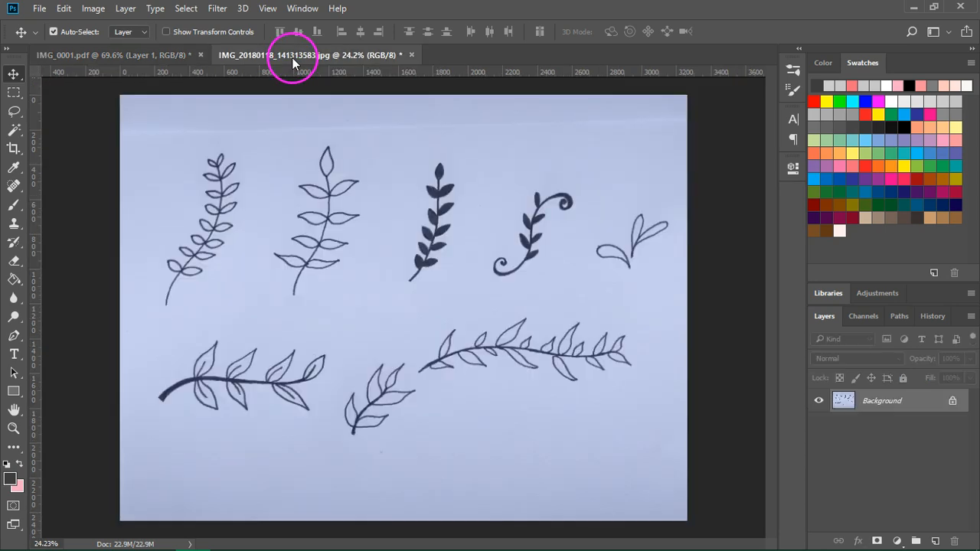
mouse_move(670, 168)
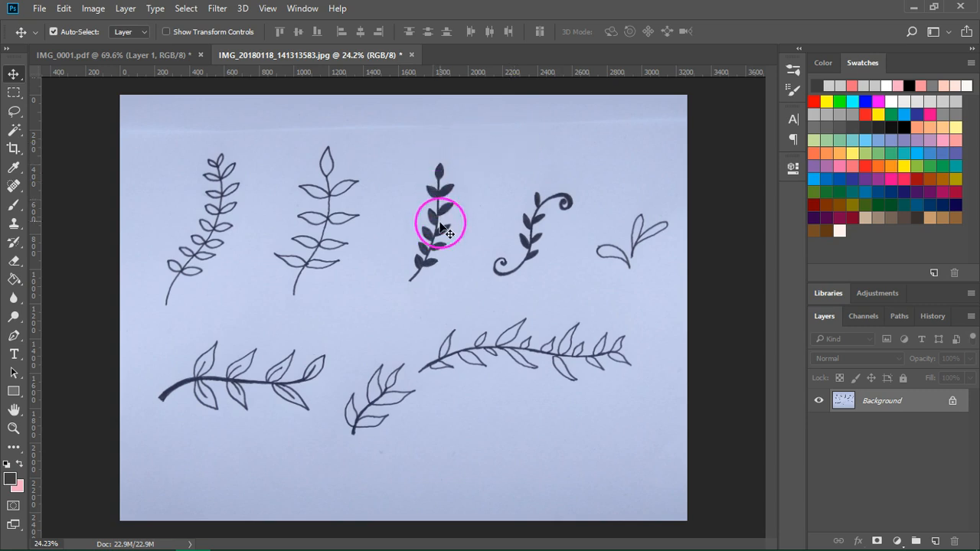
mouse_move(420, 287)
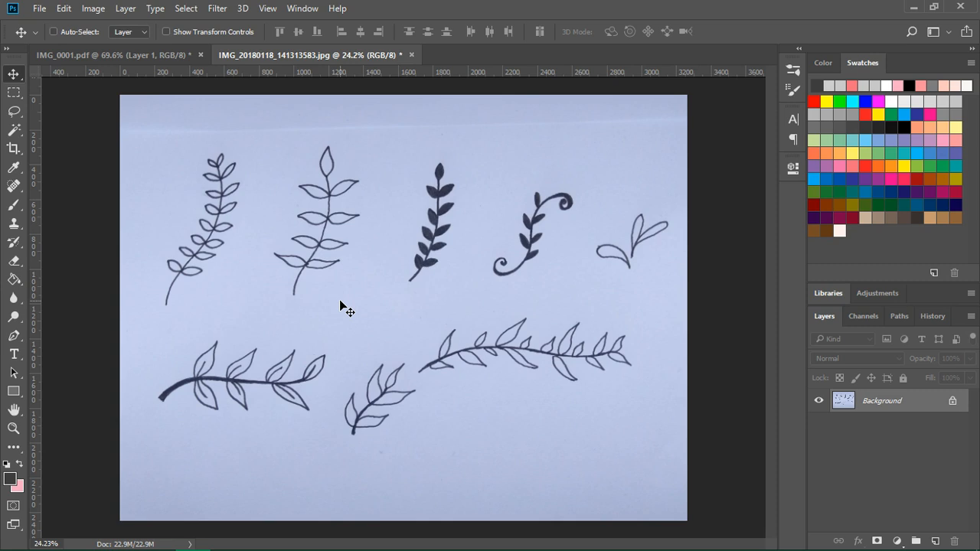
left_click(52, 31)
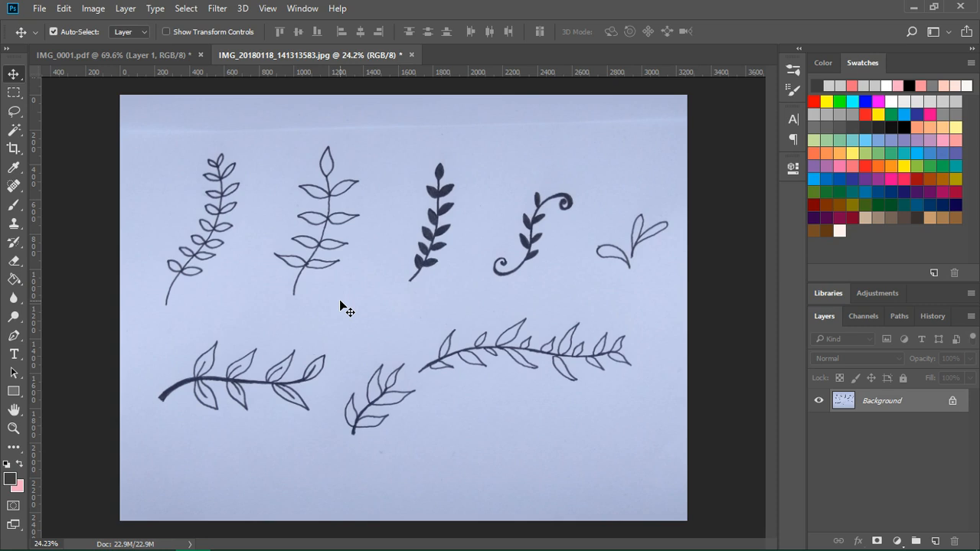
mouse_move(355, 310)
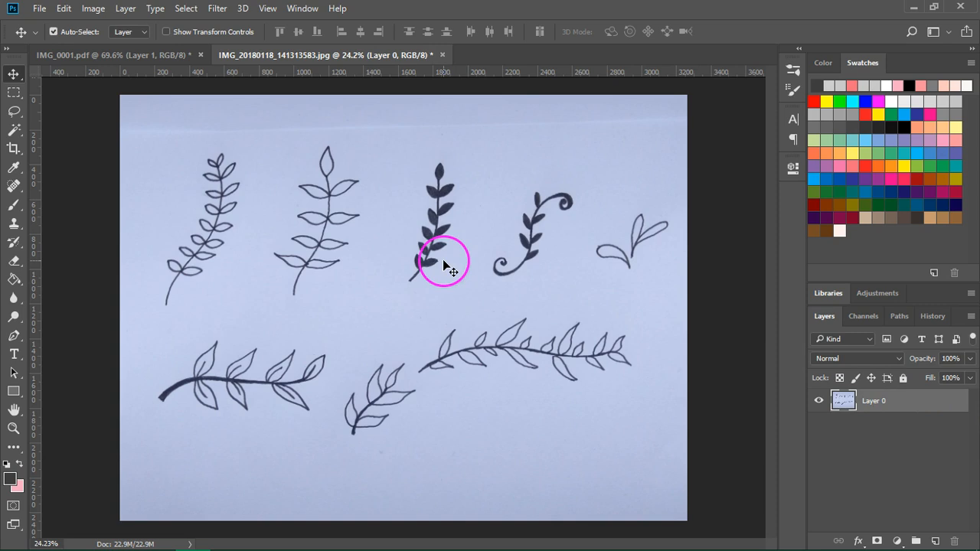
mouse_move(646, 130)
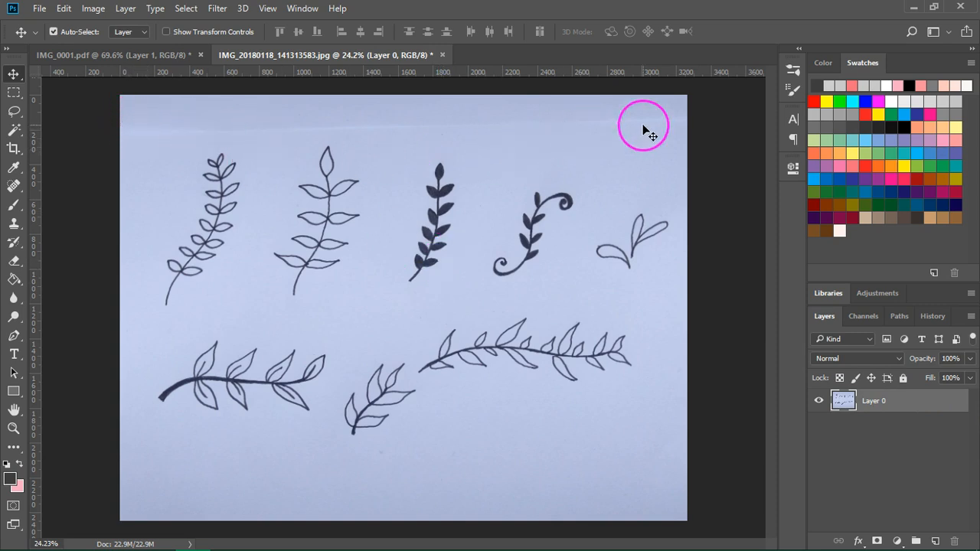
mouse_move(147, 420)
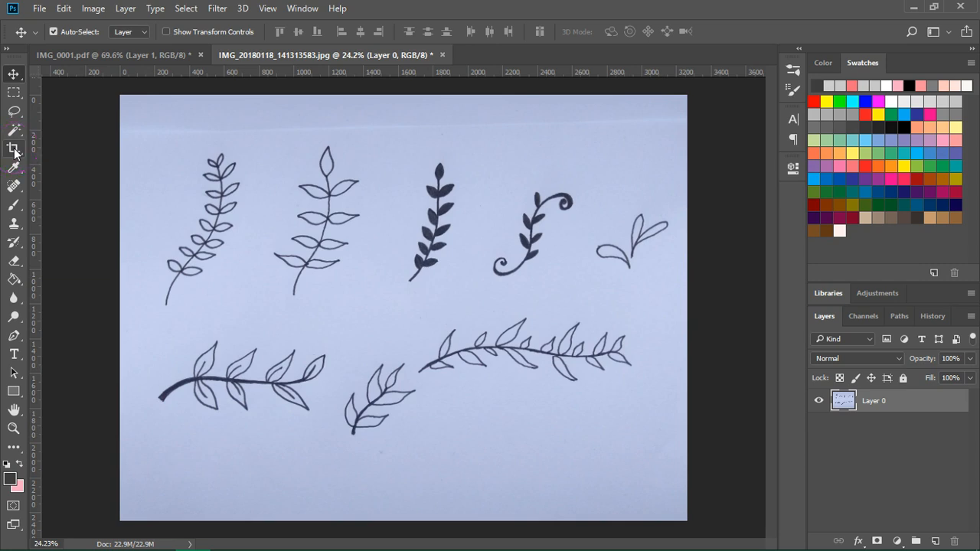
Step: Crop the photo by pulling the top, bottom and right edges in to the paper area and commit
left_click(14, 147)
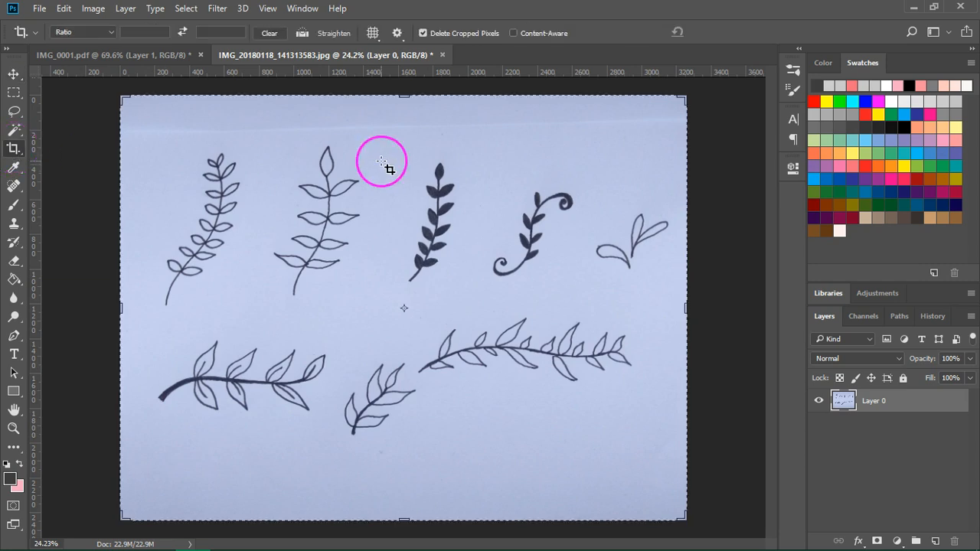
left_click_drag(381, 161, 404, 113)
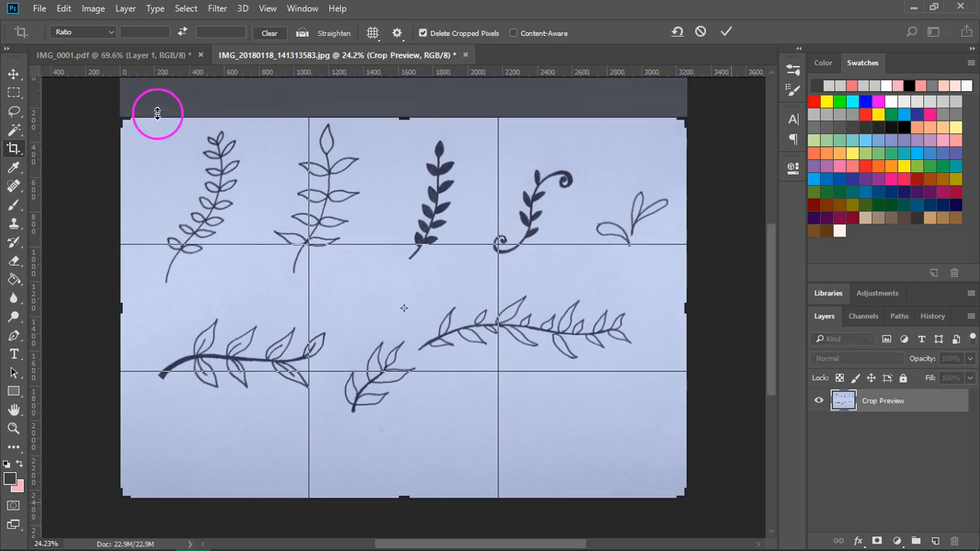
mouse_move(548, 447)
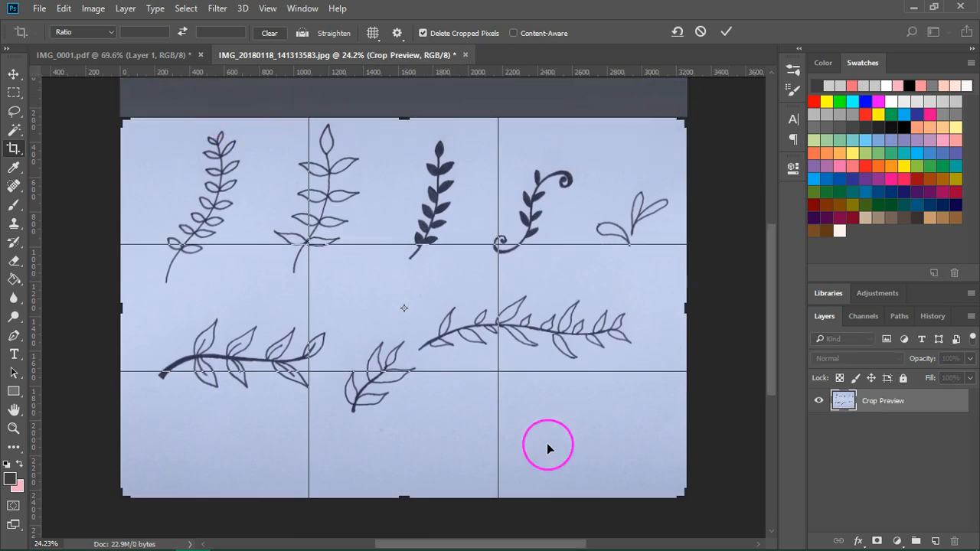
left_click_drag(548, 447, 404, 459)
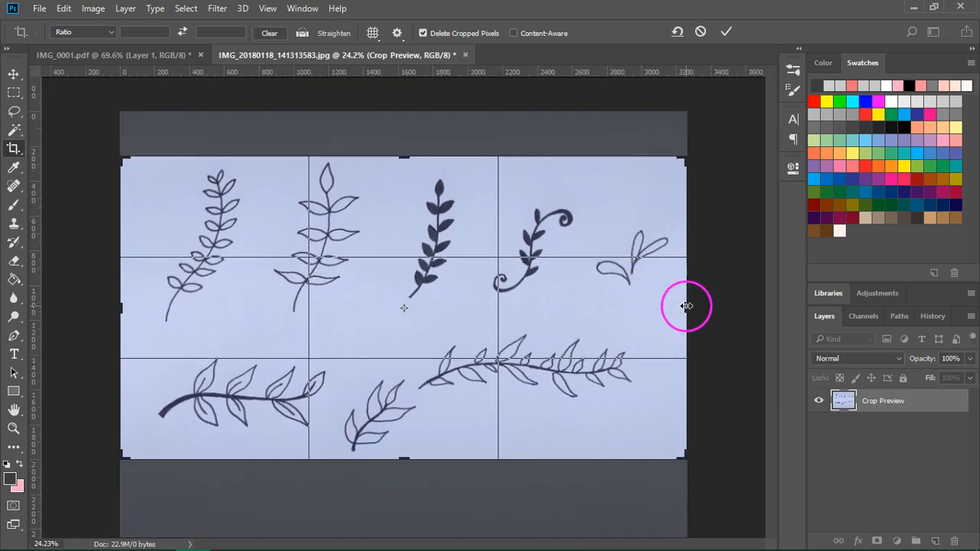
left_click_drag(686, 307, 135, 306)
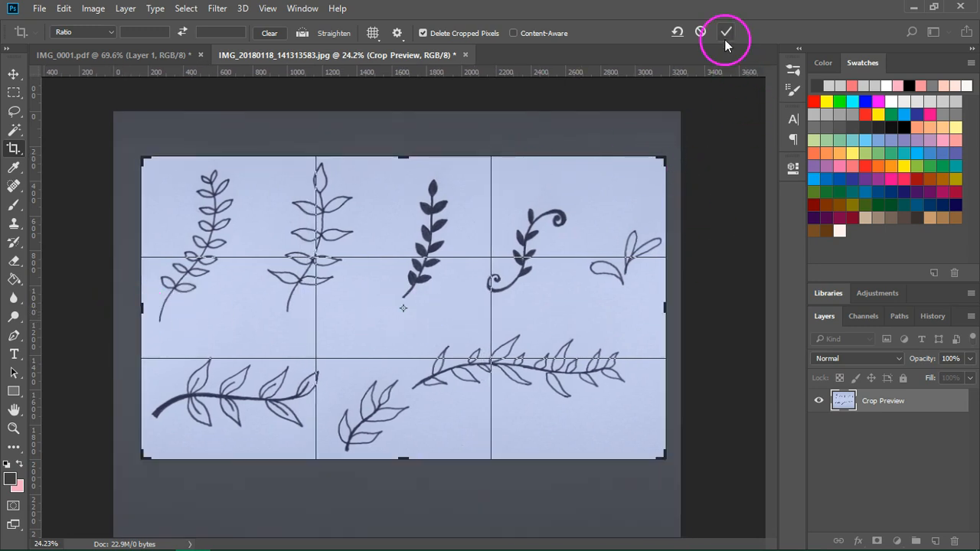
mouse_move(726, 37)
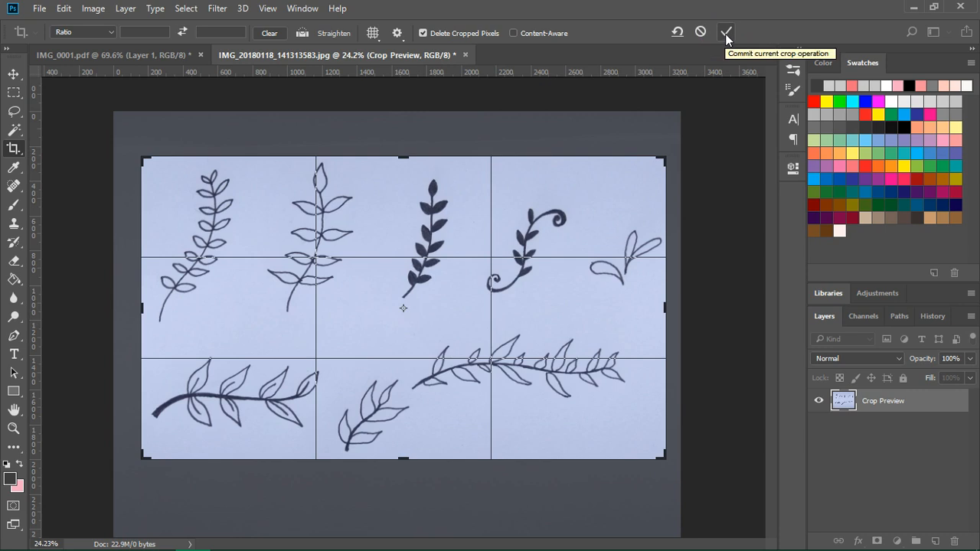
left_click(726, 32)
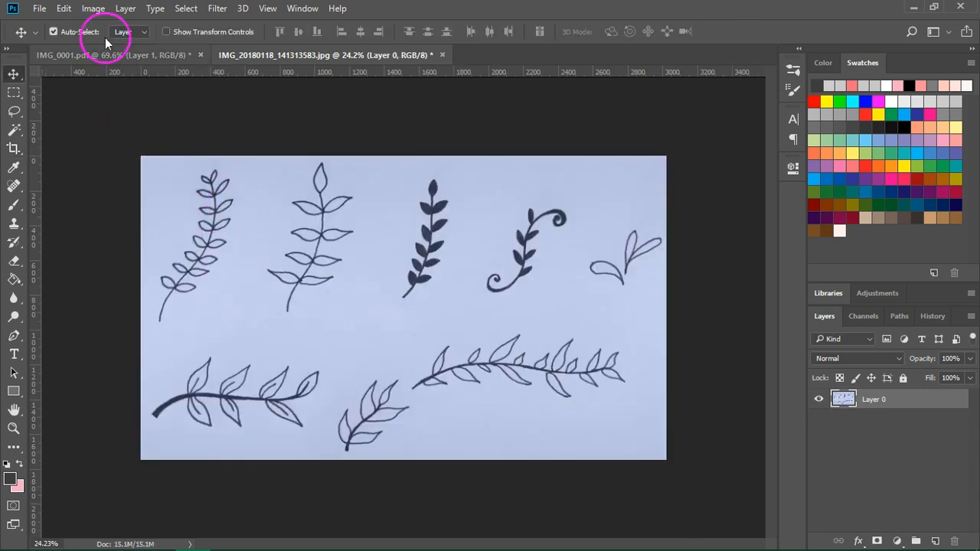
Step: Apply Image > Adjustments > Black & White to strip the blue tint from the sketch photo
left_click(92, 9)
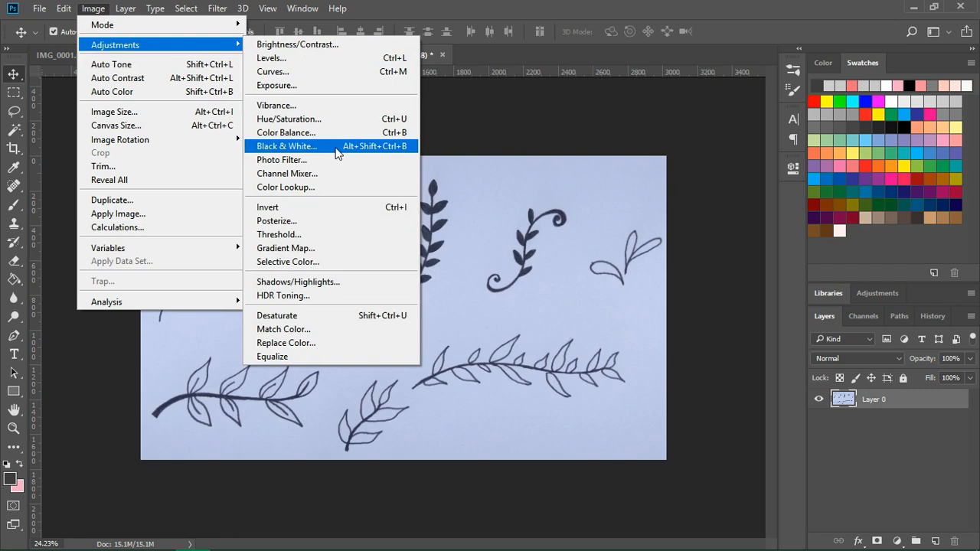
left_click(287, 146)
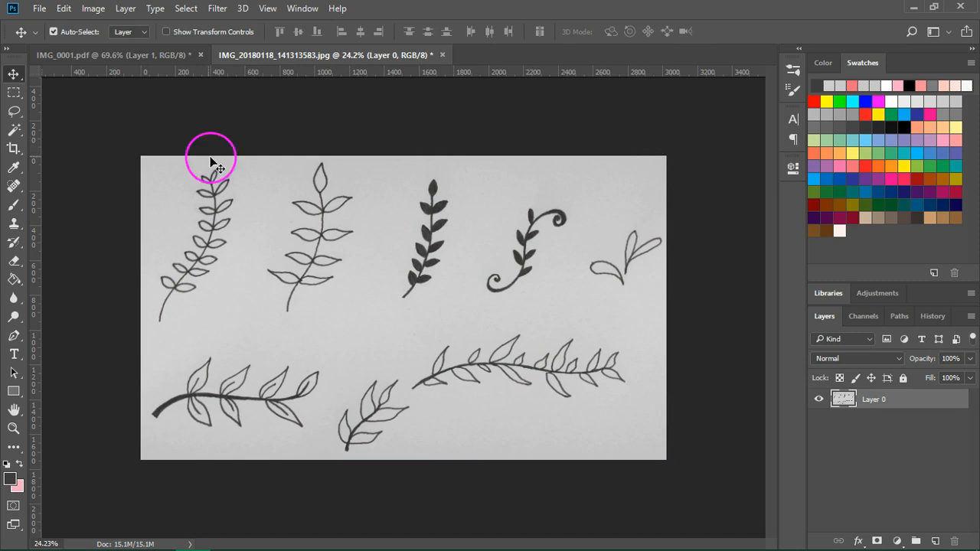
left_click(92, 9)
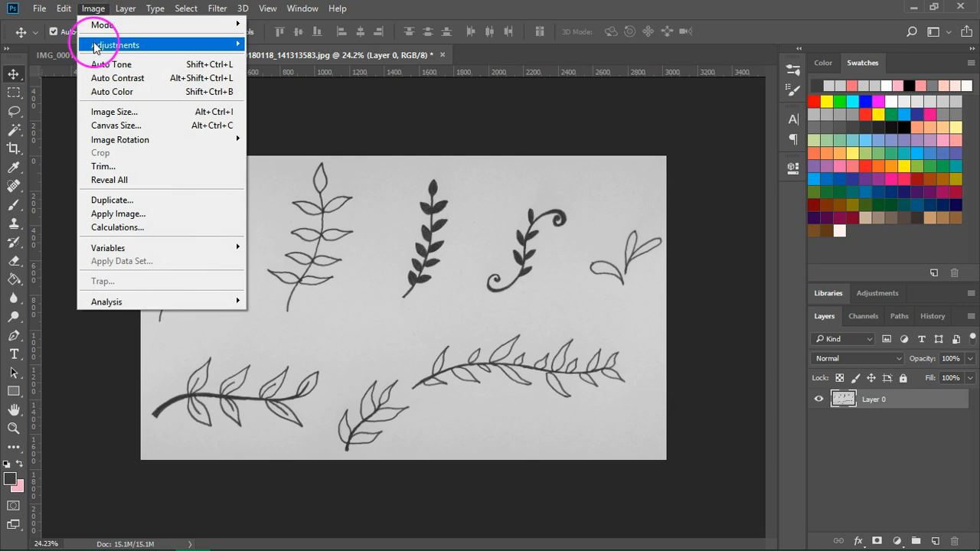
Step: Apply Levels sampling paper as white and branch as black, input levels 16, 0.72, 231
left_click(116, 44)
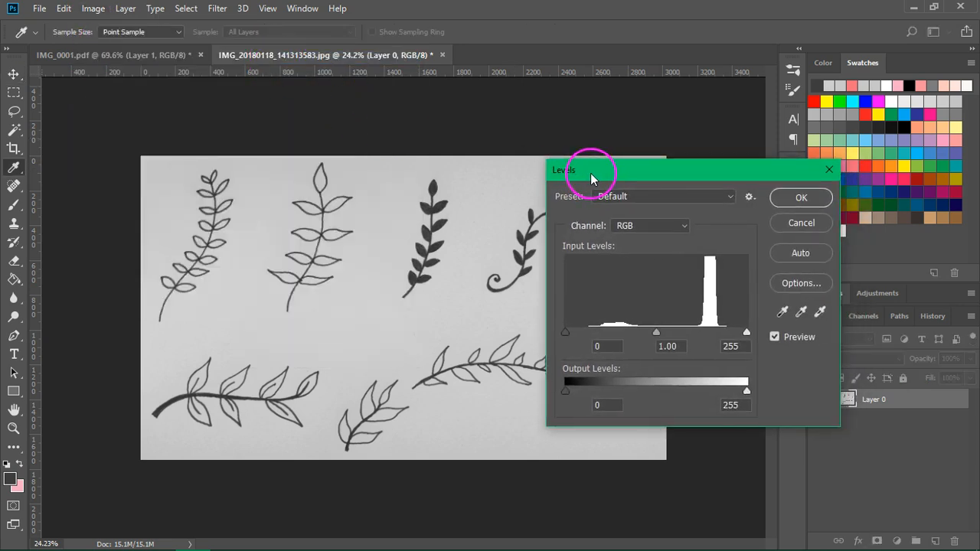
mouse_move(352, 330)
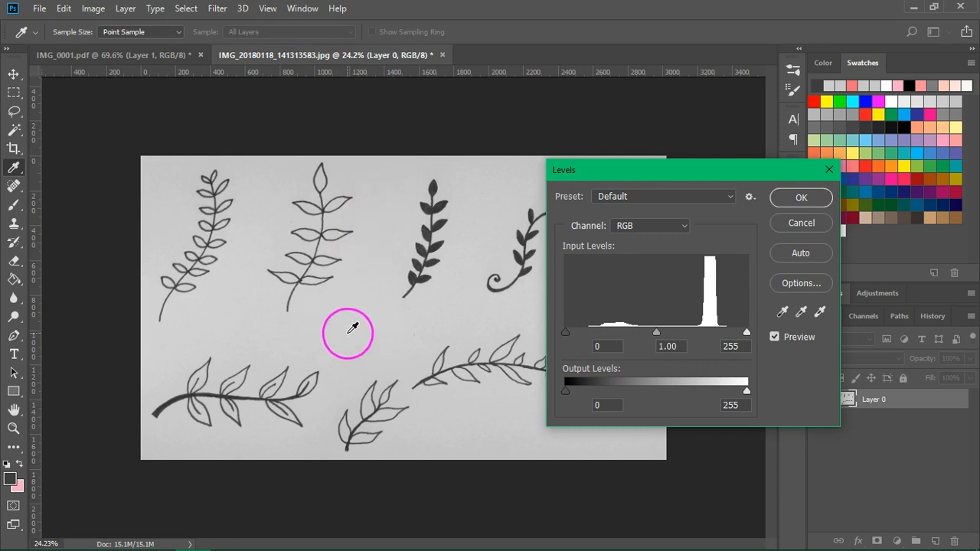
mouse_move(413, 294)
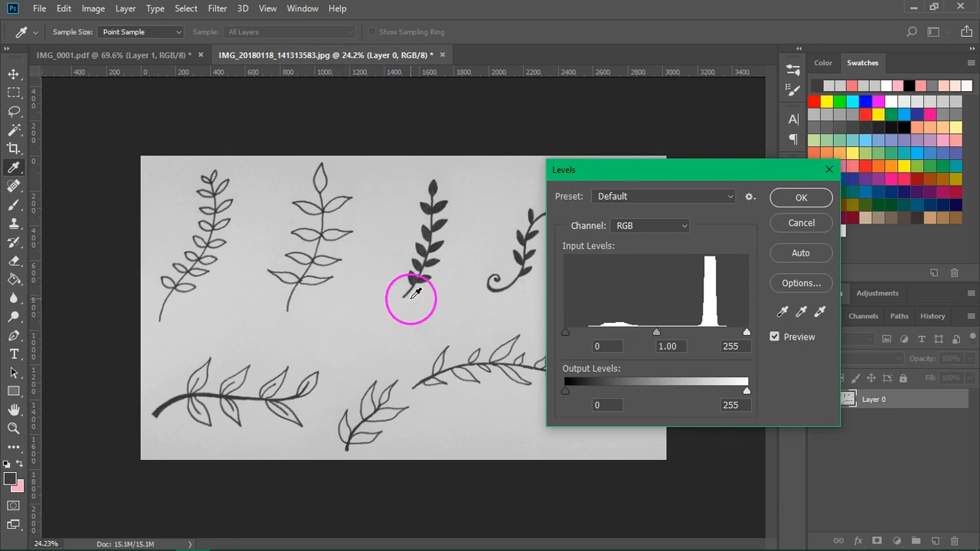
mouse_move(441, 191)
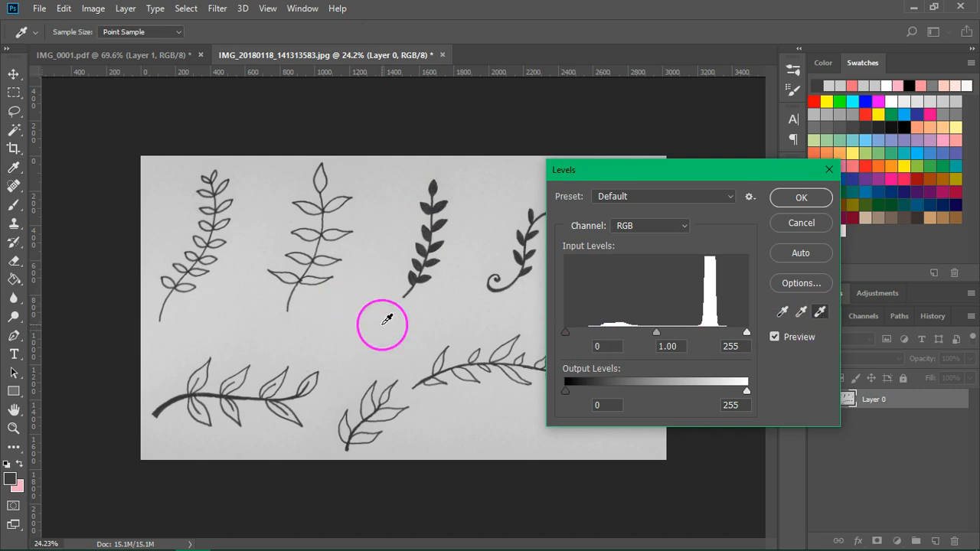
mouse_move(375, 320)
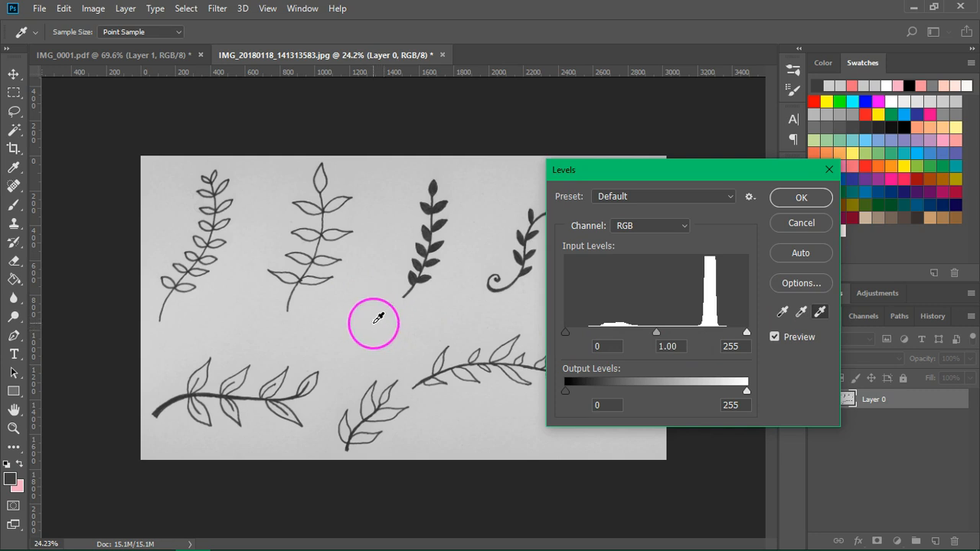
left_click(375, 320)
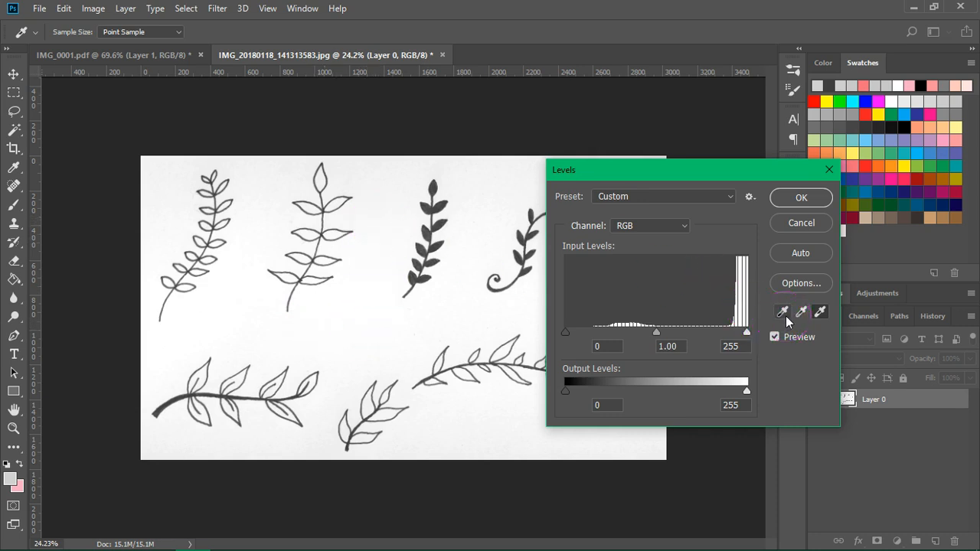
left_click(781, 312)
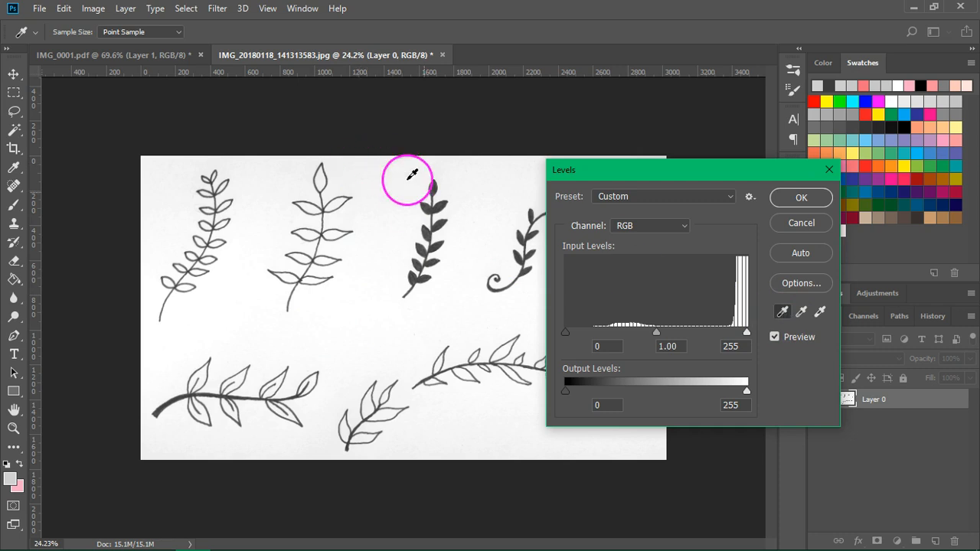
mouse_move(440, 205)
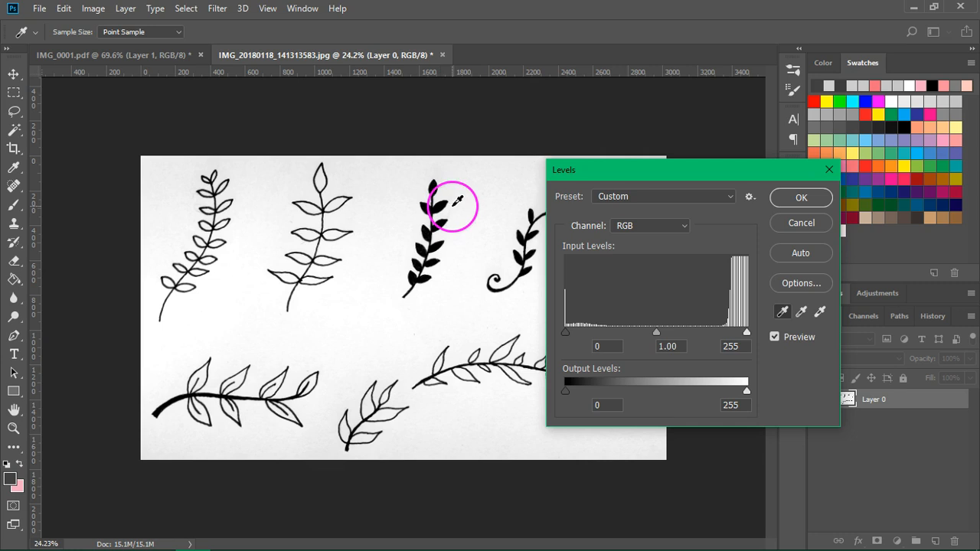
mouse_move(463, 211)
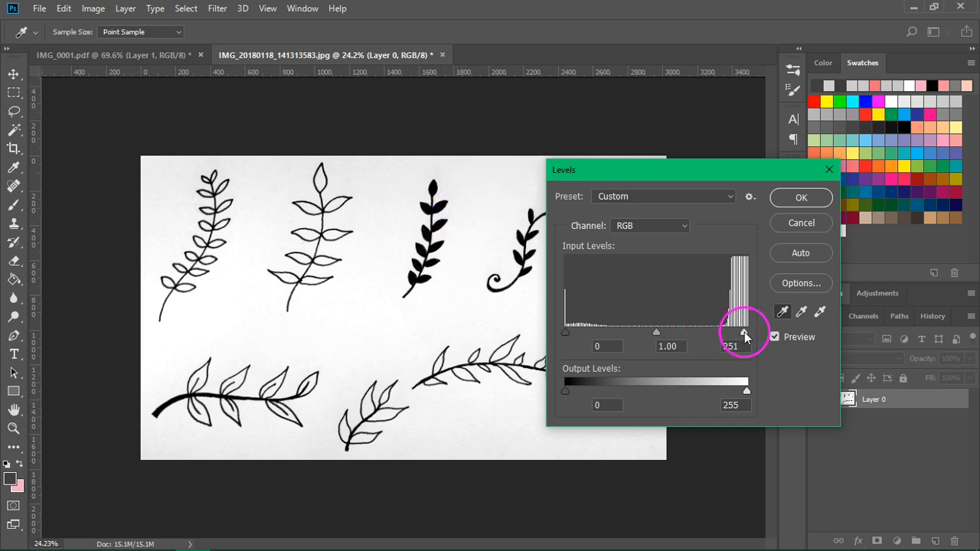
left_click_drag(744, 332, 731, 333)
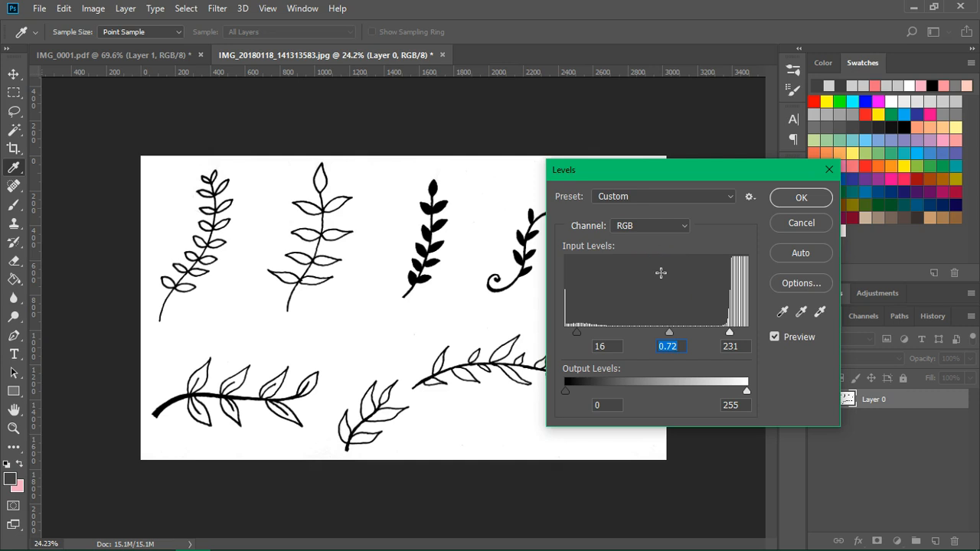
left_click(801, 198)
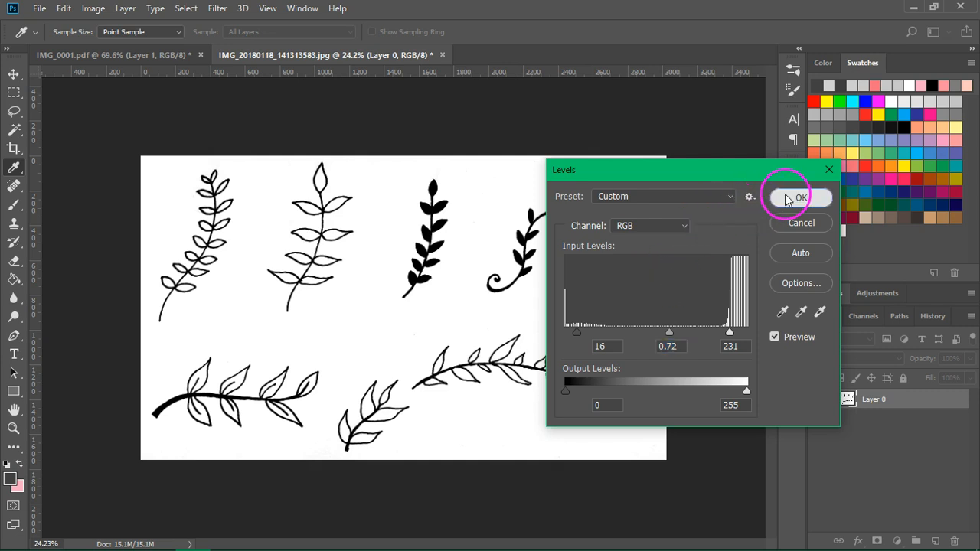
left_click(799, 198)
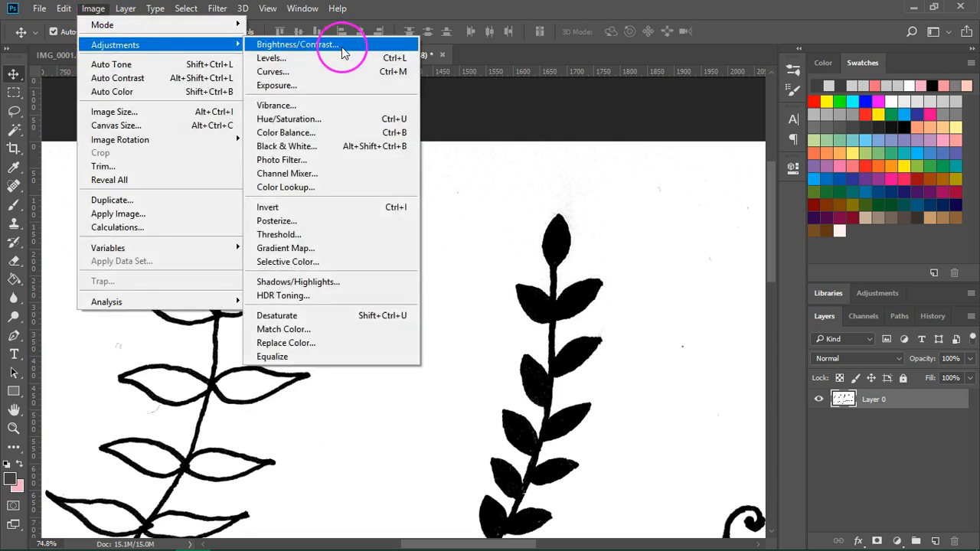
Step: Apply Brightness/Contrast with Contrast about 37 and Brightness 35
left_click(297, 43)
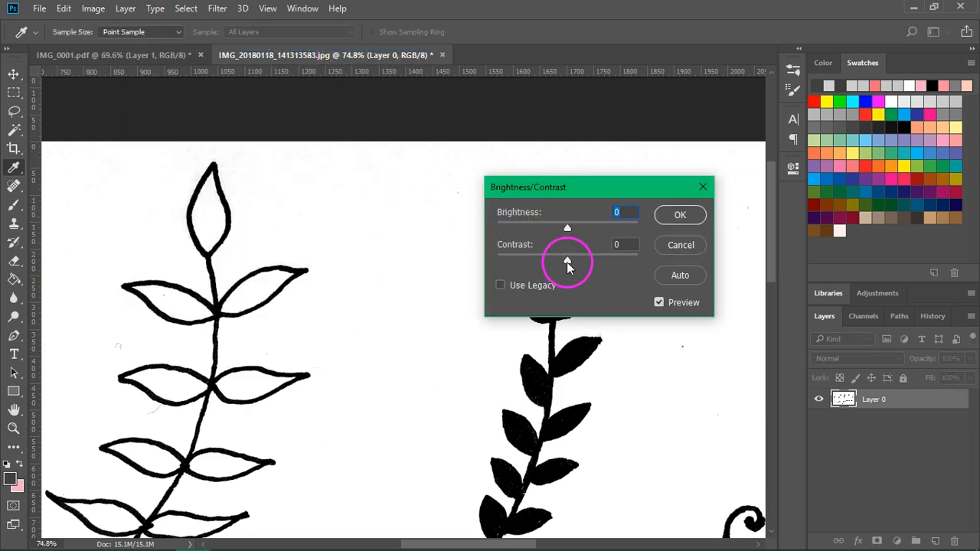
left_click_drag(567, 260, 596, 260)
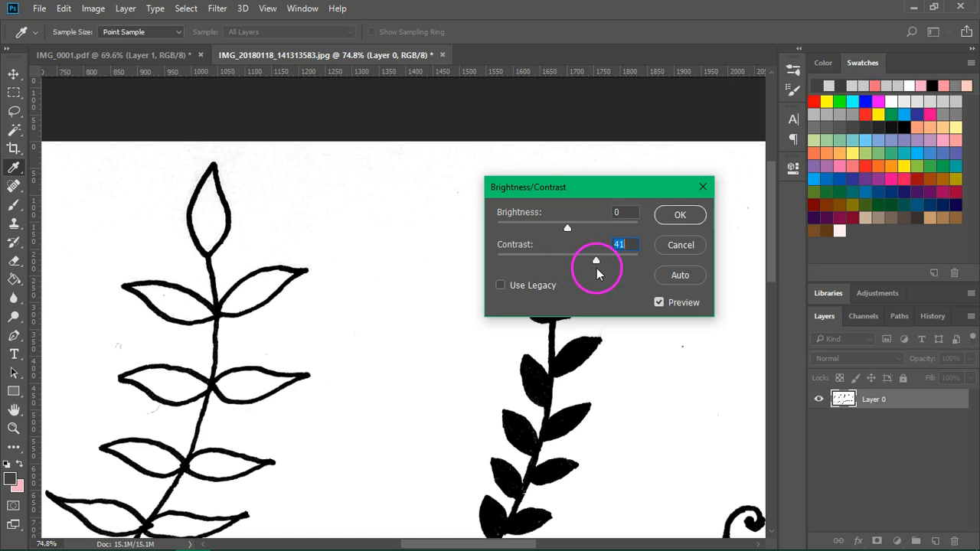
left_click_drag(596, 260, 594, 260)
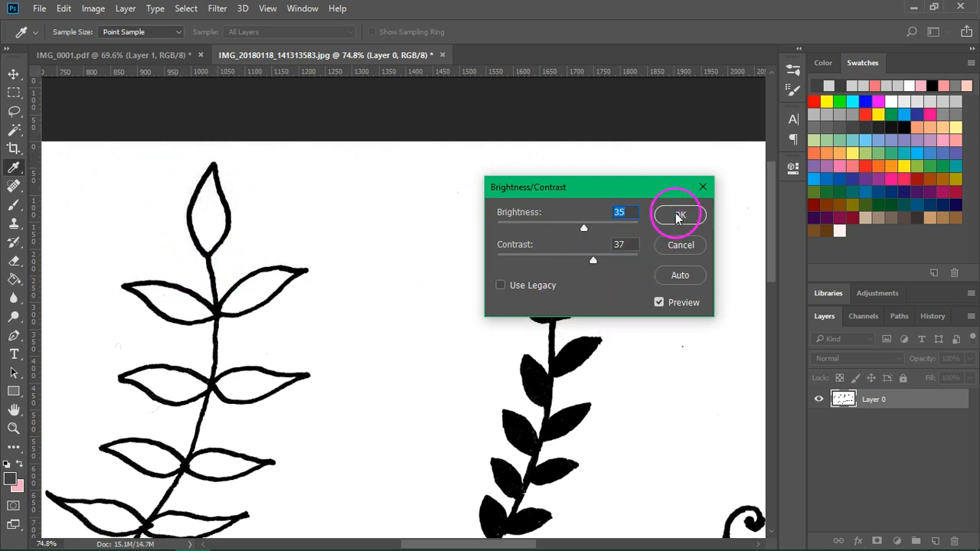
left_click(679, 215)
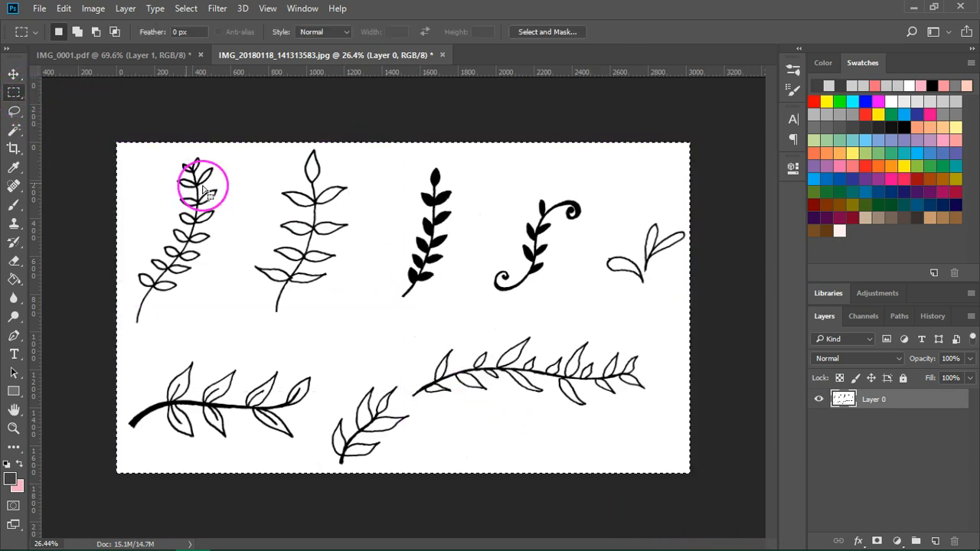
mouse_move(518, 481)
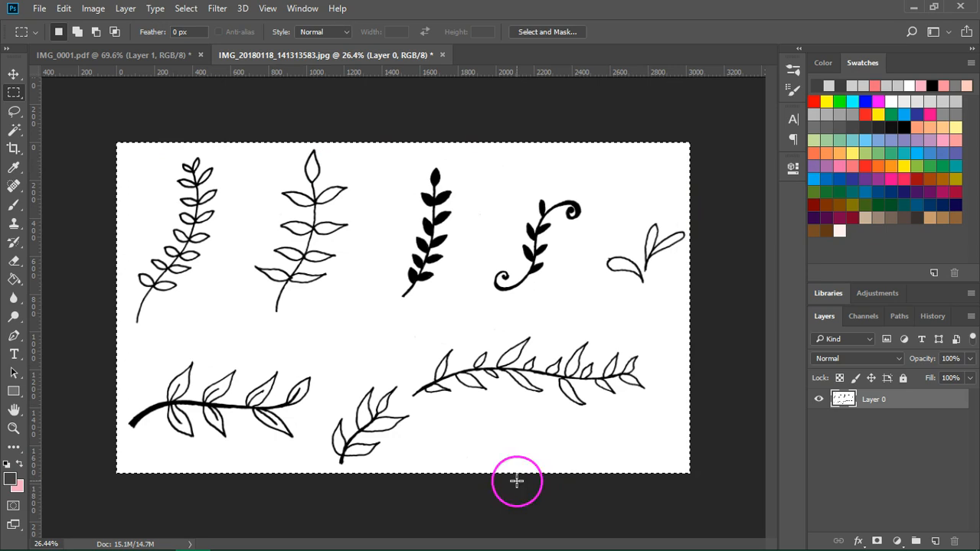
Step: Copy the fully selected cleaned-up sketch image via the Edit menu
left_click(64, 9)
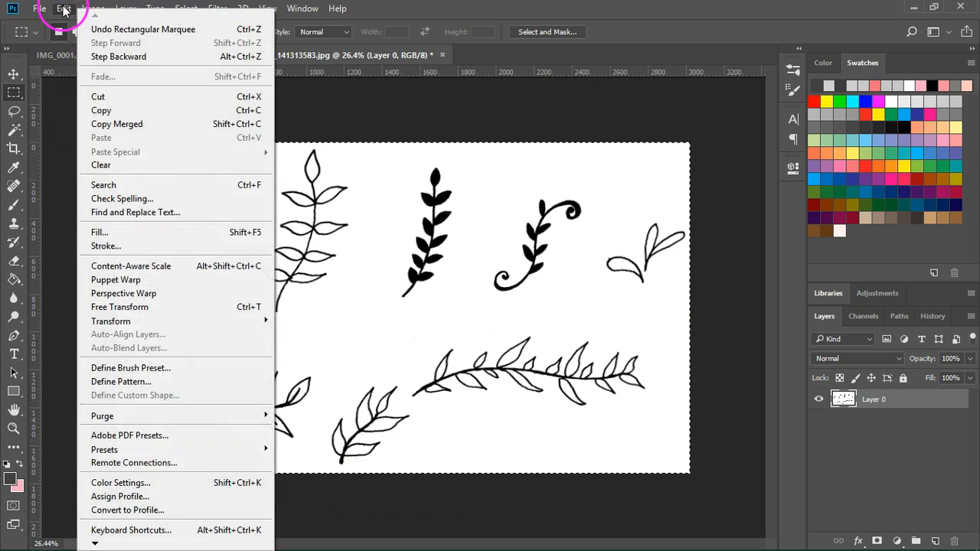
mouse_move(116, 123)
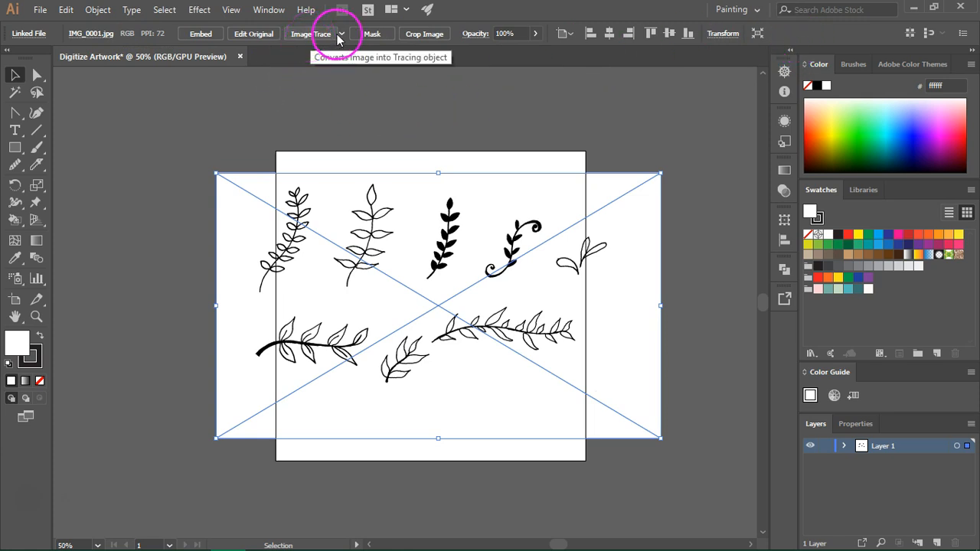
Step: Trace the placed sketch with the Black and White Logo preset and bring up Window > Image Trace
left_click(341, 34)
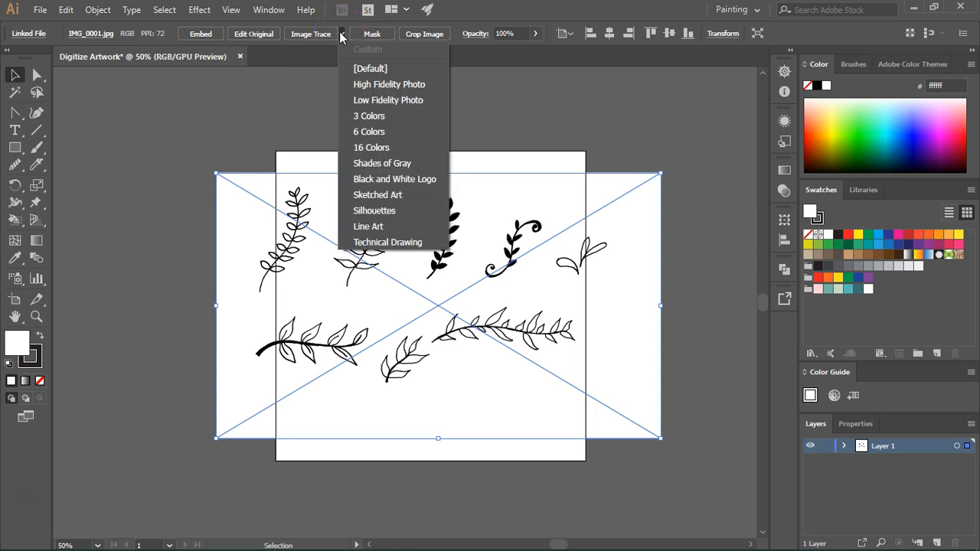
mouse_move(416, 131)
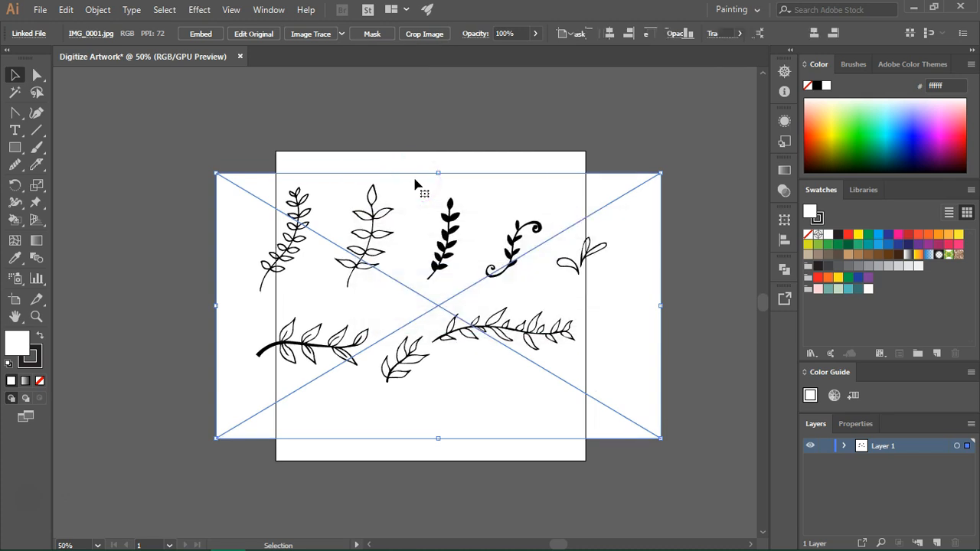
left_click(309, 33)
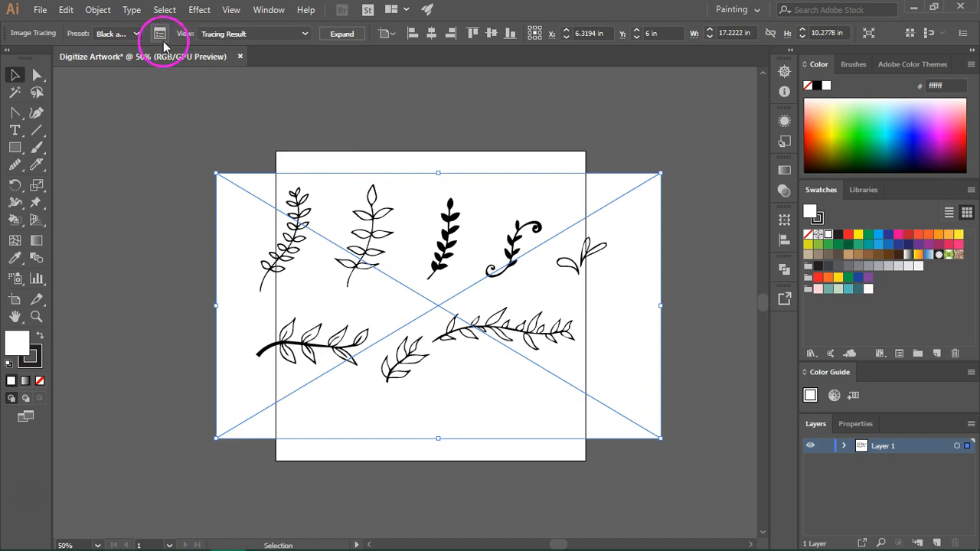
mouse_move(159, 34)
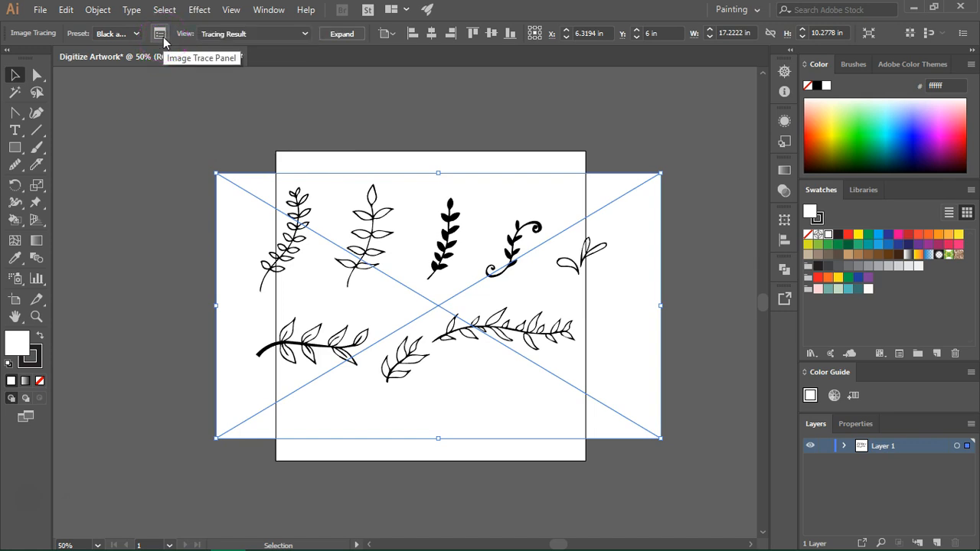
left_click(270, 9)
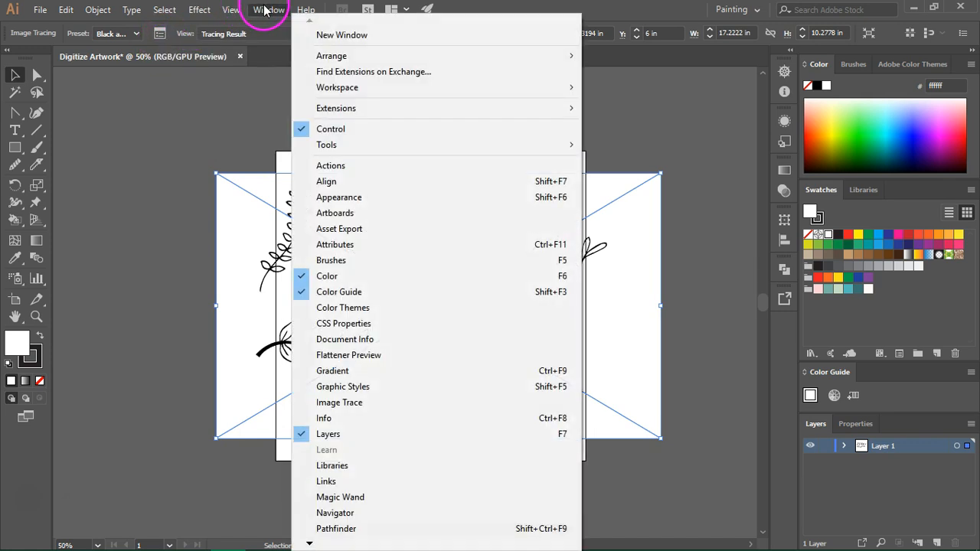
left_click(340, 401)
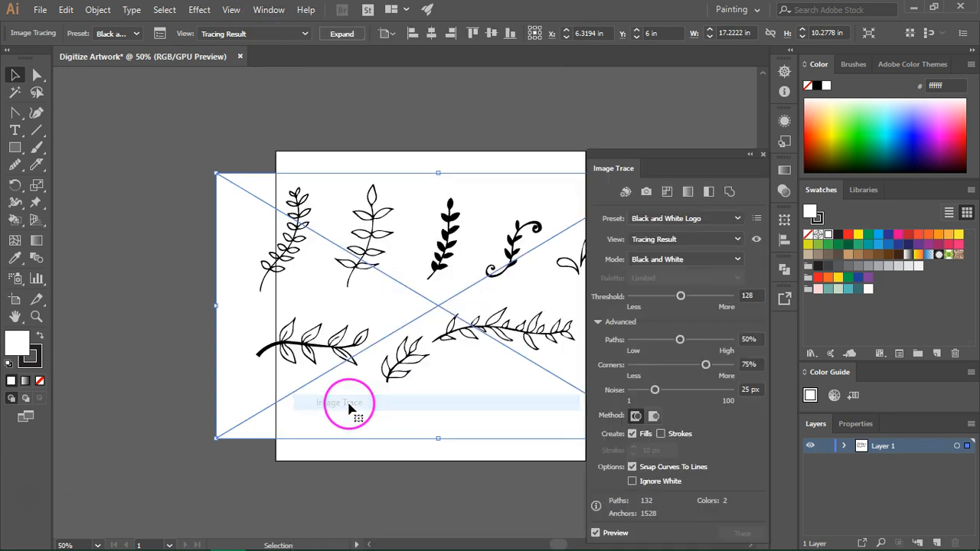
Step: Expand the Advanced trace options and enable Ignore White so only dark branch shapes remain
left_click(597, 322)
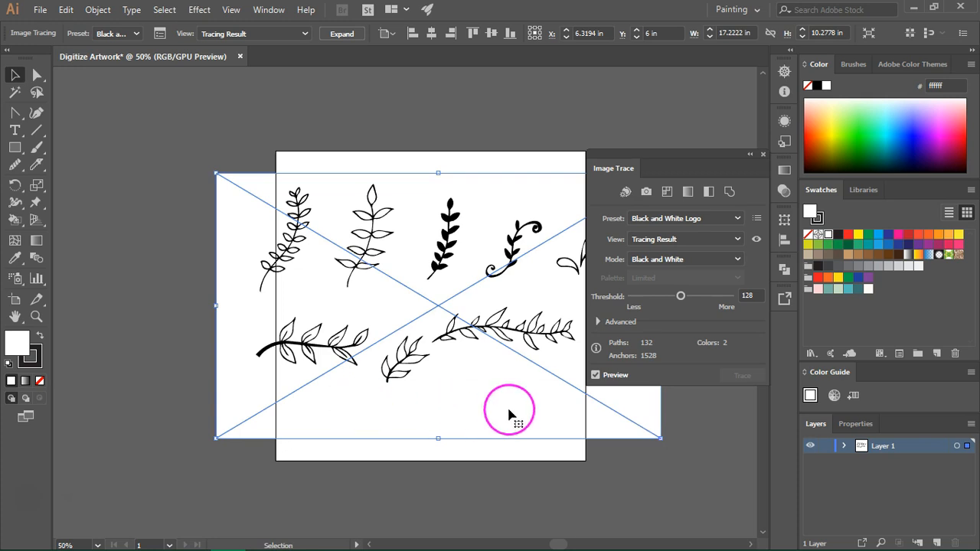
mouse_move(600, 322)
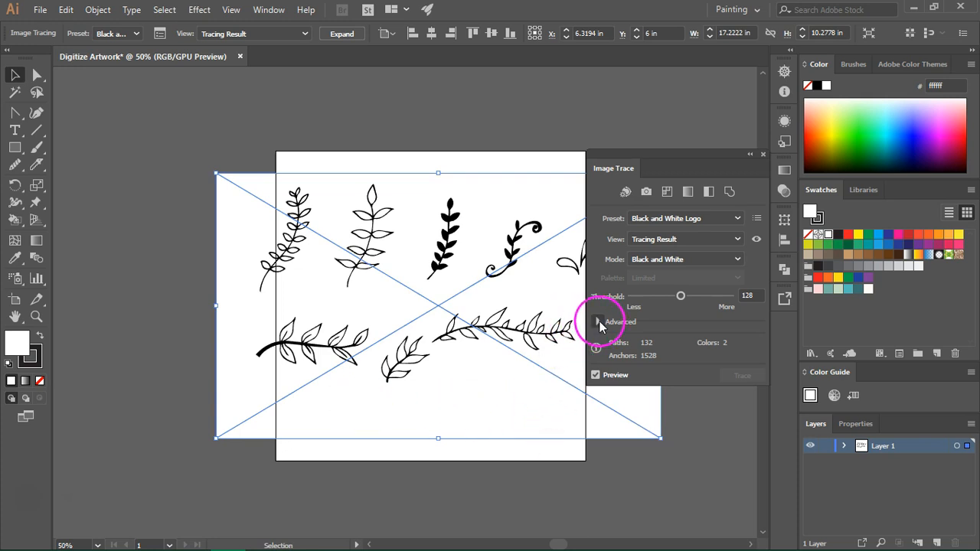
left_click(597, 322)
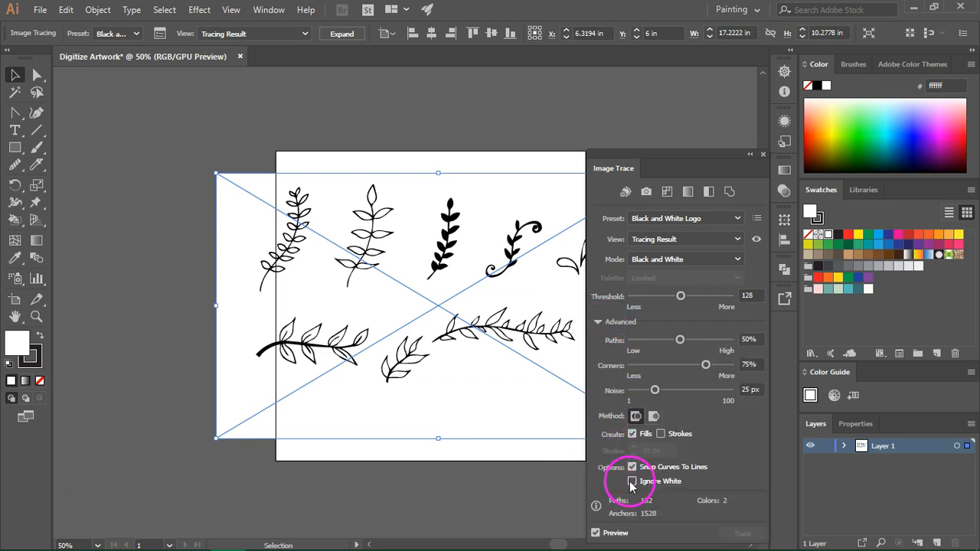
left_click(633, 481)
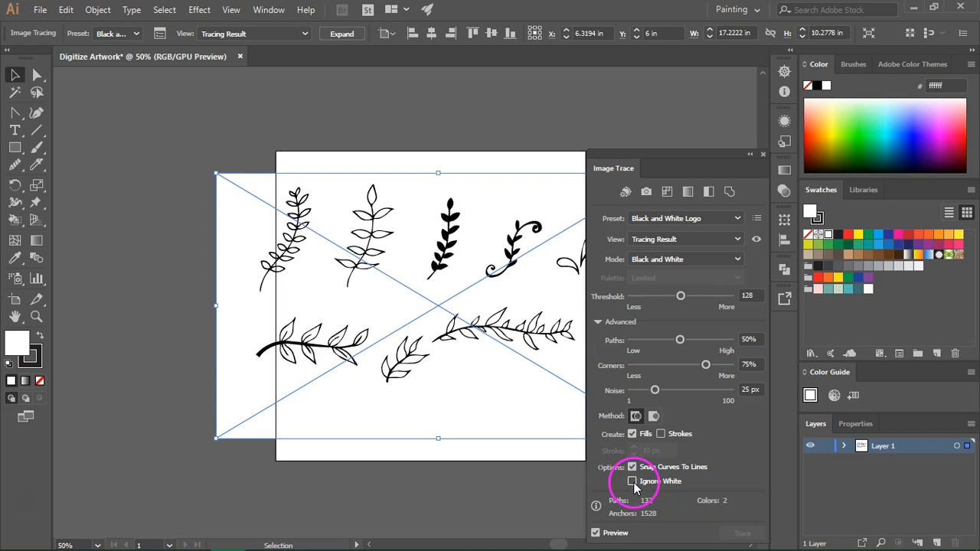
left_click(632, 481)
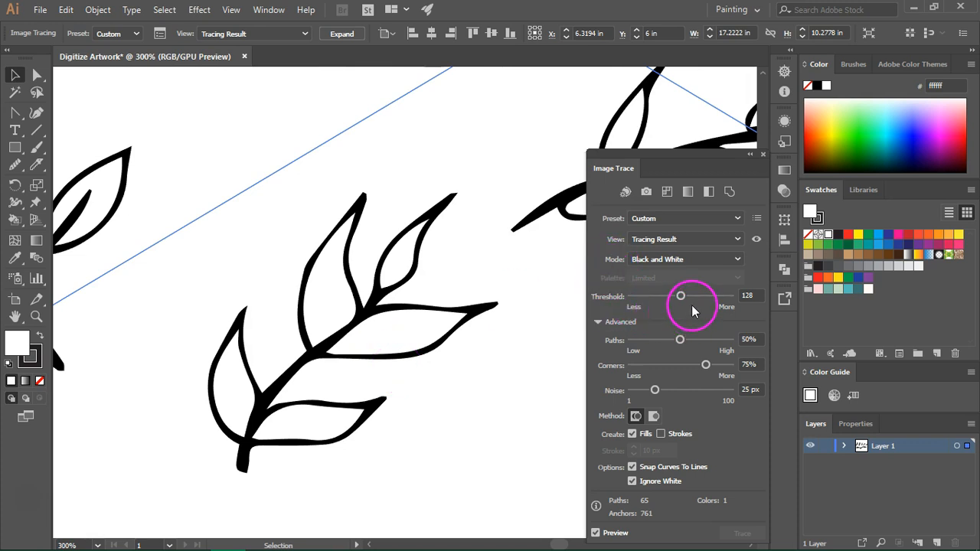
mouse_move(680, 297)
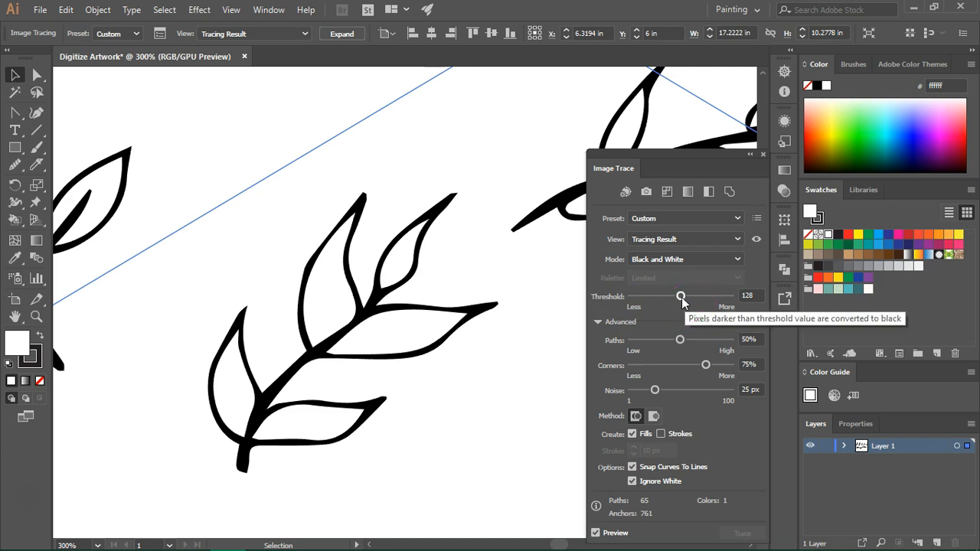
Step: Tune the trace Threshold slider up and down, settling around 183 for solid unbroken lines
left_click_drag(680, 297, 729, 297)
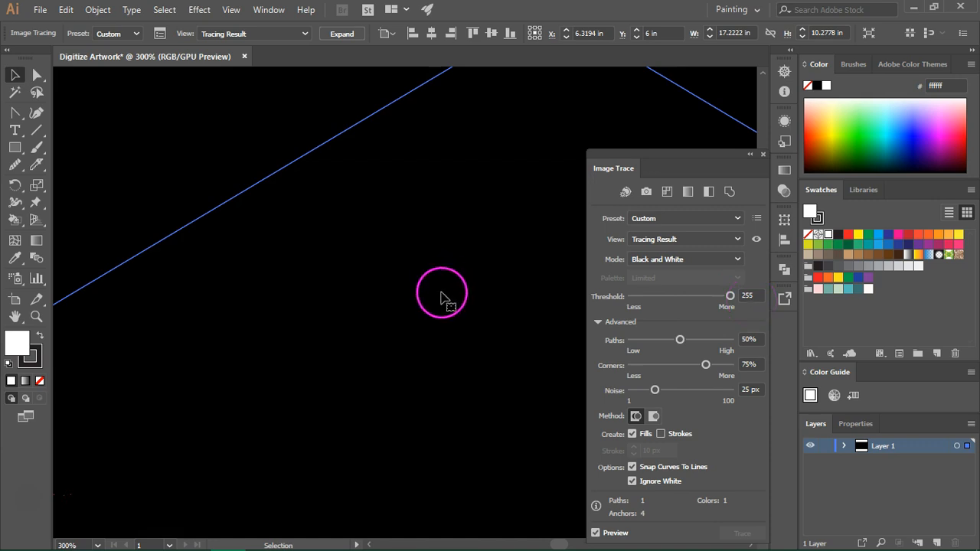
left_click_drag(729, 296, 649, 295)
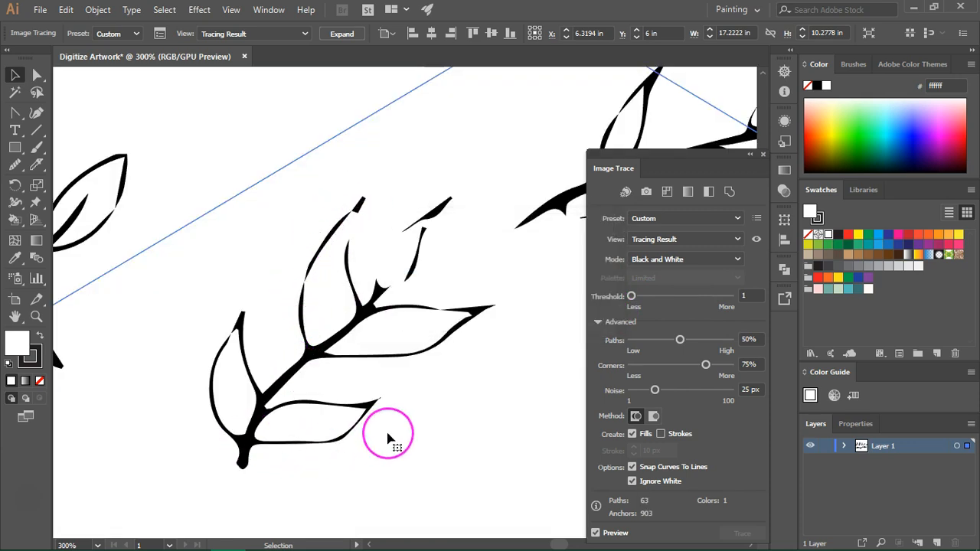
left_click_drag(631, 296, 652, 295)
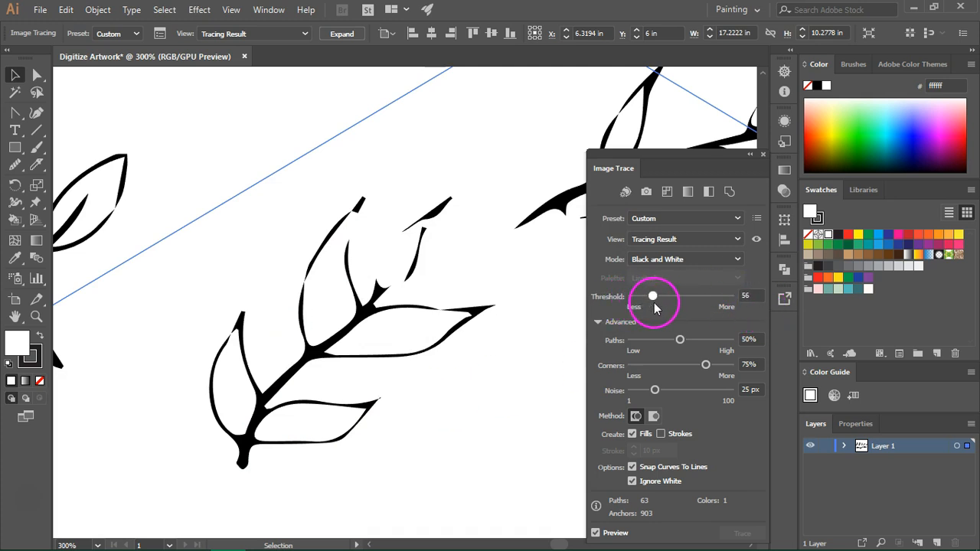
left_click_drag(653, 296, 692, 296)
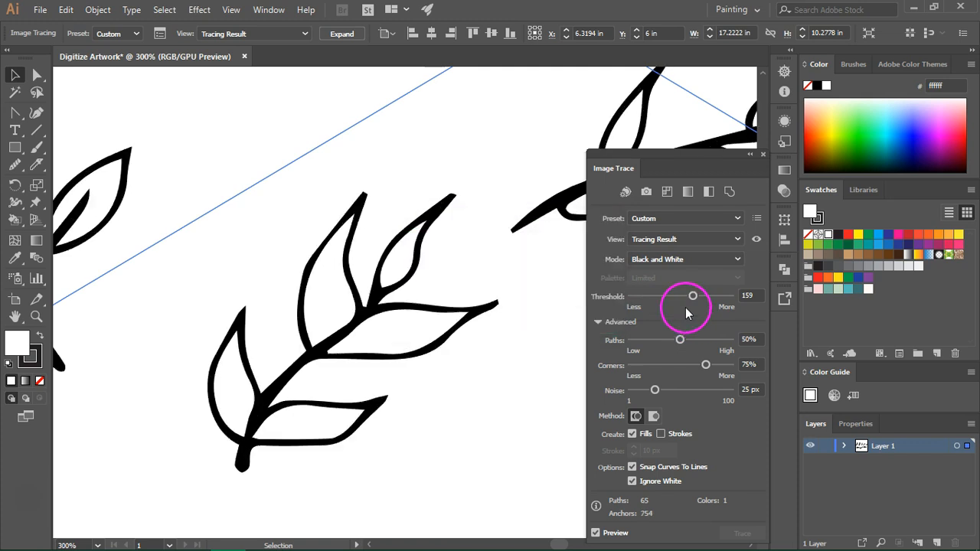
left_click_drag(692, 295, 702, 295)
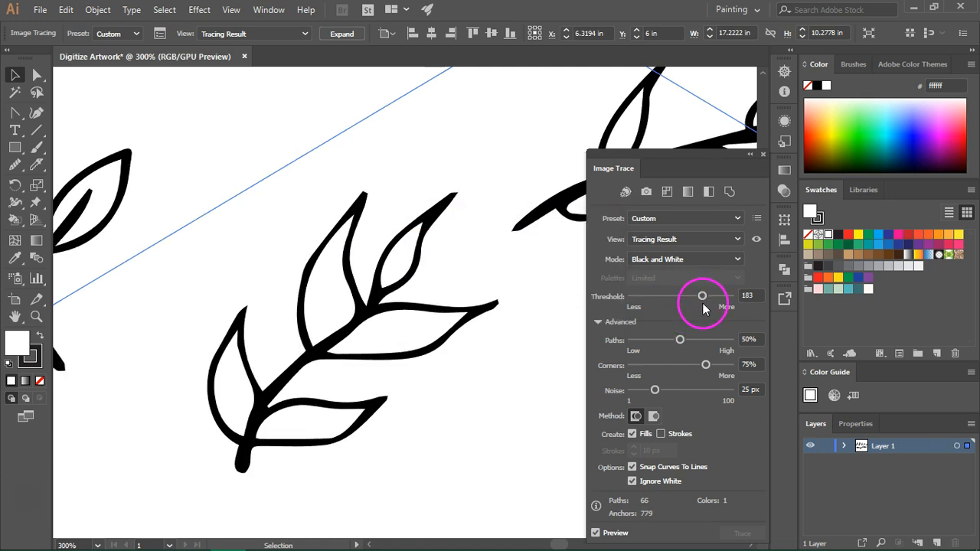
mouse_move(701, 296)
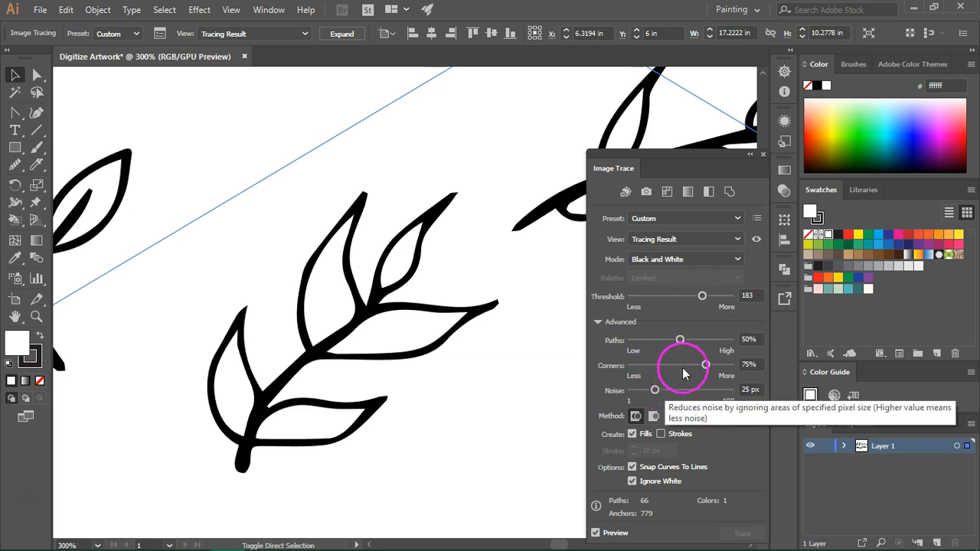
mouse_move(679, 349)
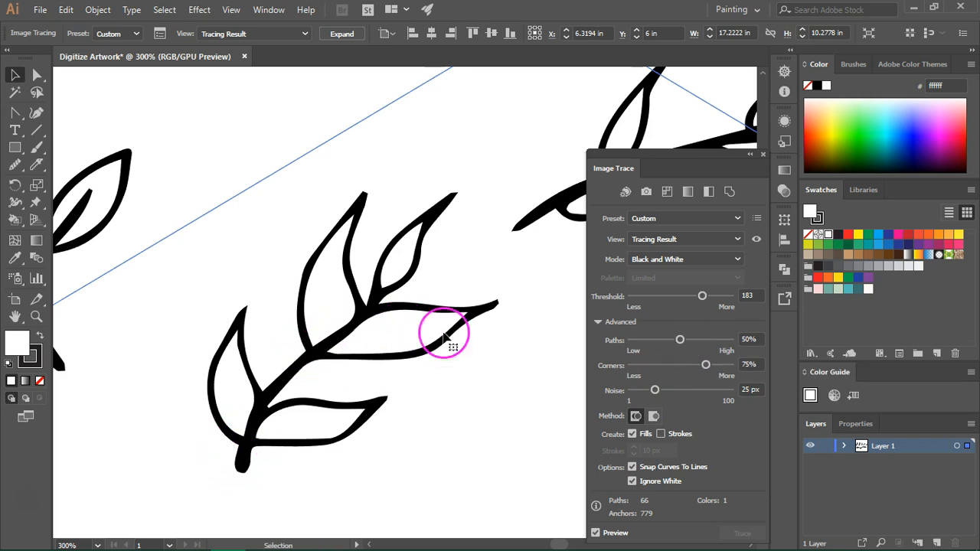
mouse_move(467, 267)
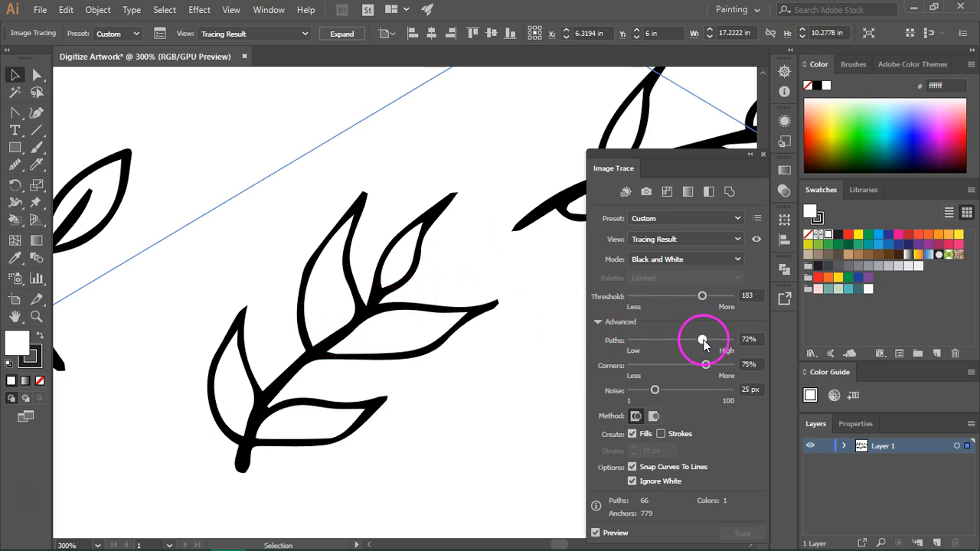
Step: Adjust the Paths slider down and back up, leaving it at about 71%
left_click_drag(703, 340, 704, 340)
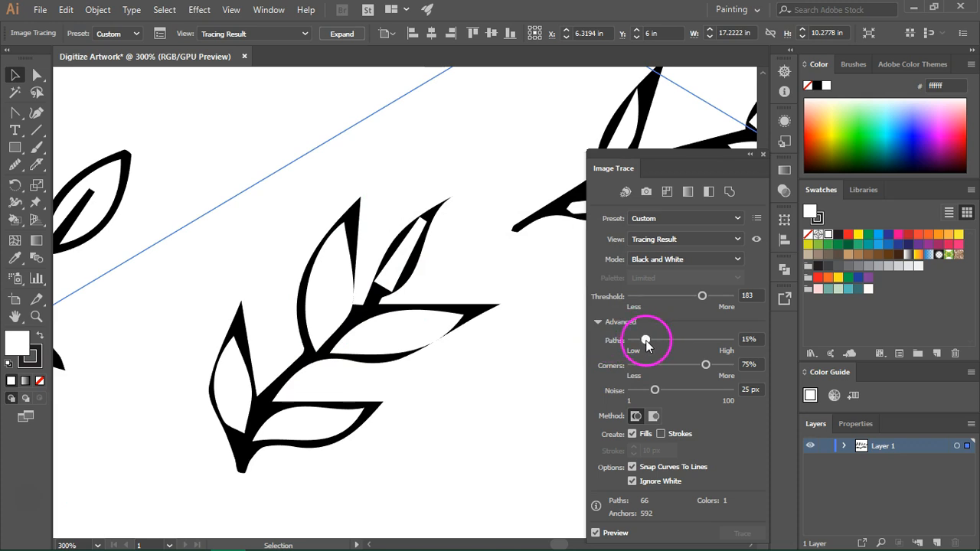
left_click_drag(646, 339, 695, 340)
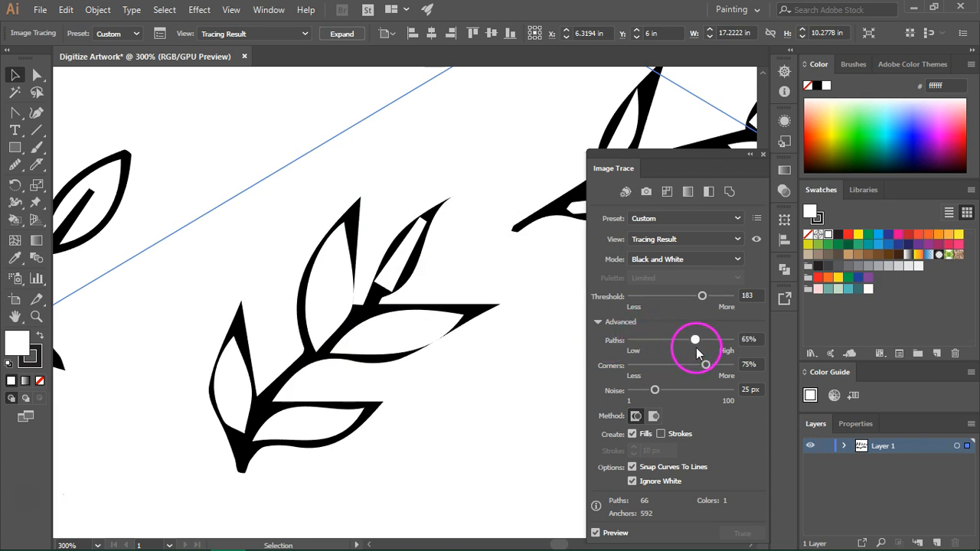
left_click_drag(695, 340, 701, 339)
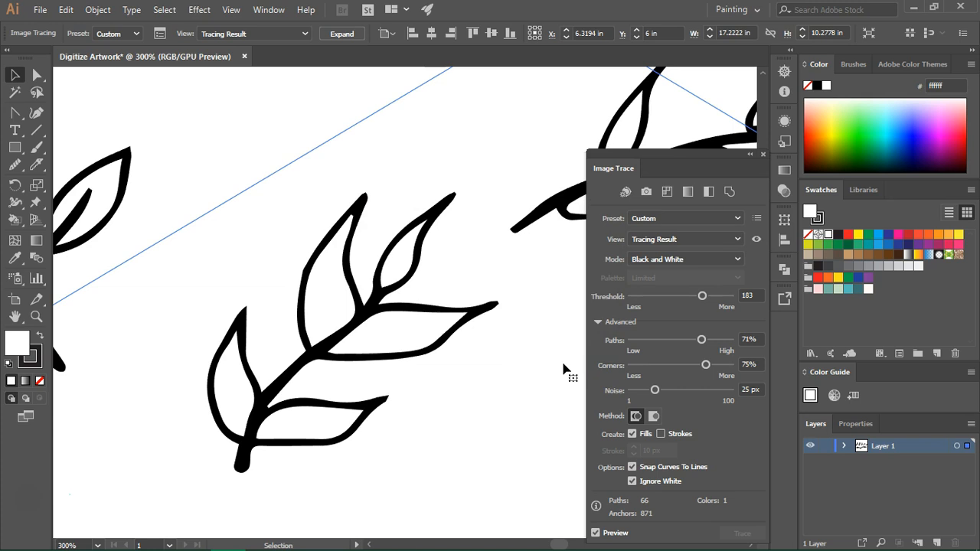
Step: Try Corners at 17%, then return the Corners slider to 70%
left_click(646, 364)
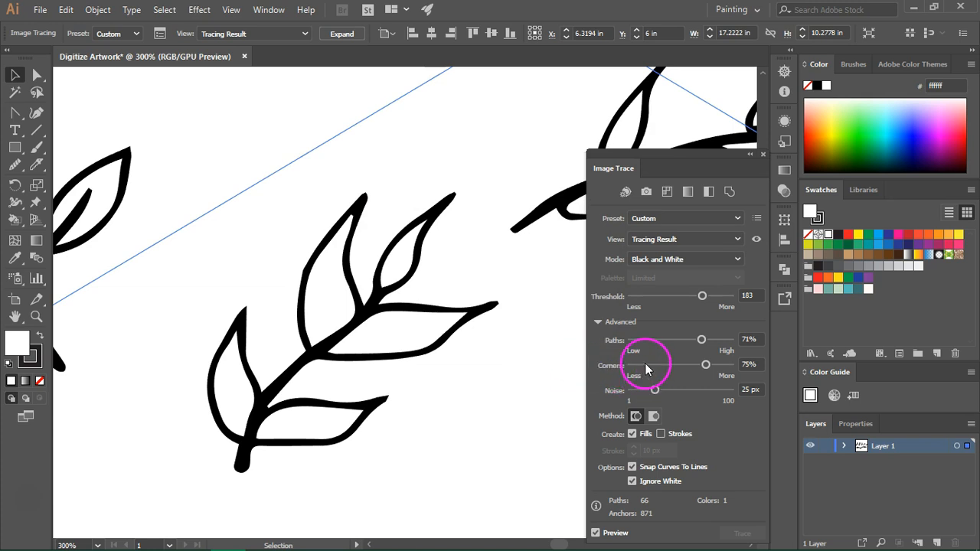
left_click_drag(705, 365, 647, 364)
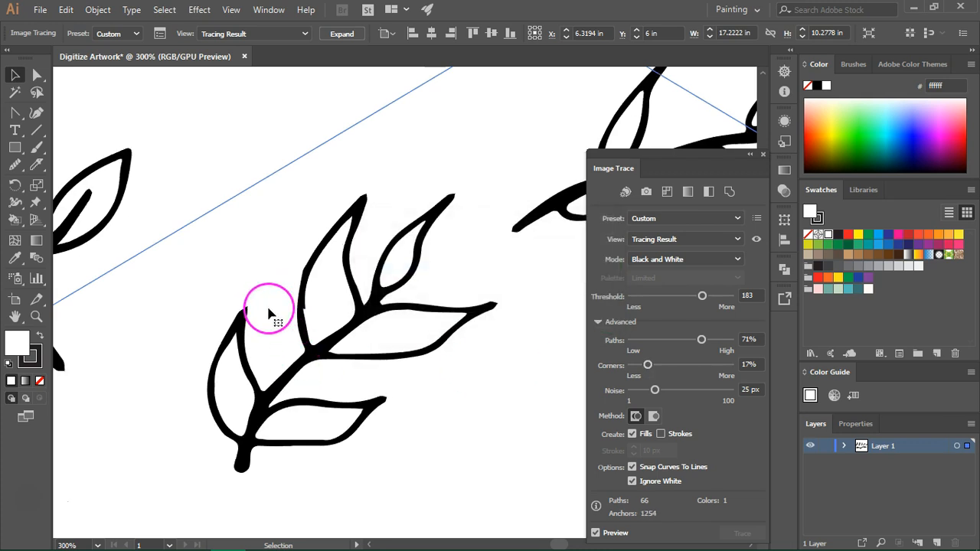
mouse_move(288, 416)
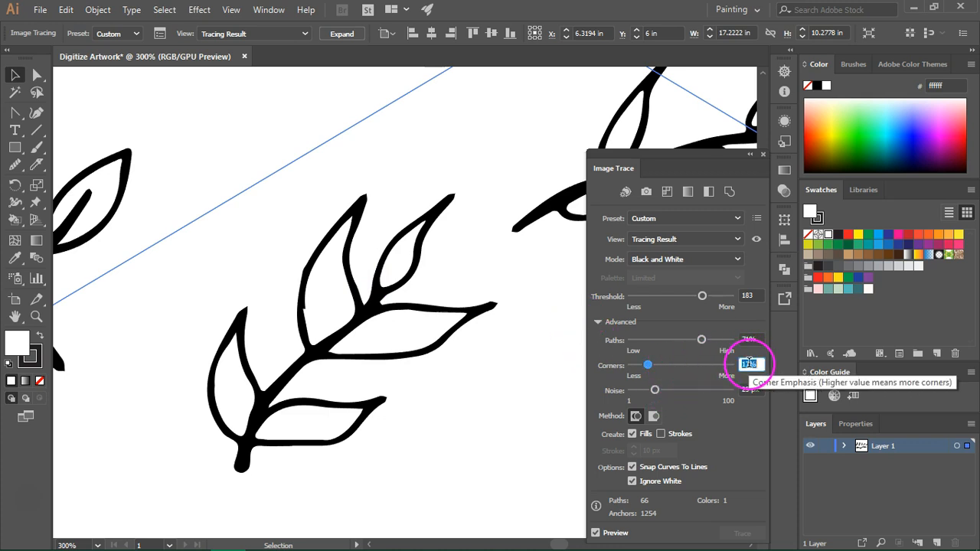
left_click_drag(647, 364, 704, 365)
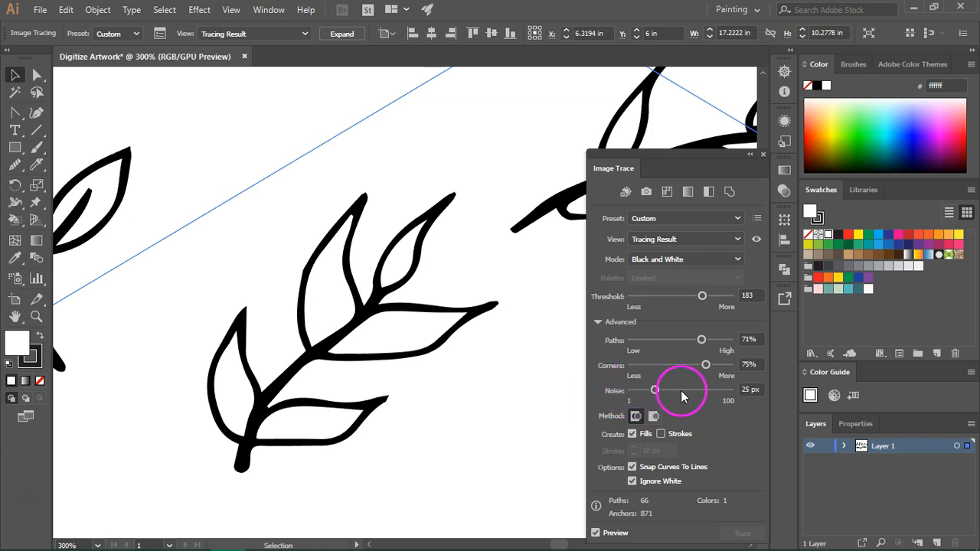
mouse_move(696, 401)
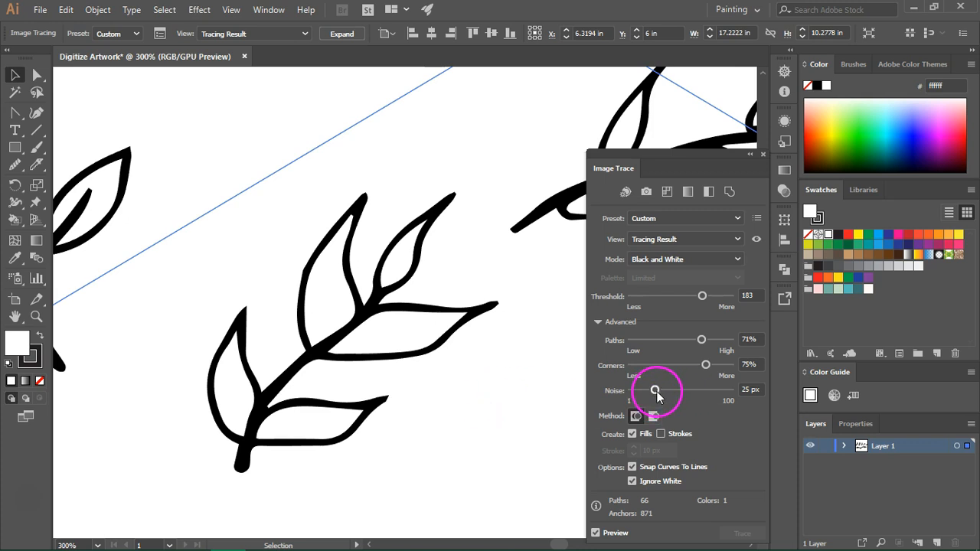
Step: Try the Image Trace Noise slider at higher values around 40 px, then settle it at 29 px
left_click_drag(656, 391, 680, 390)
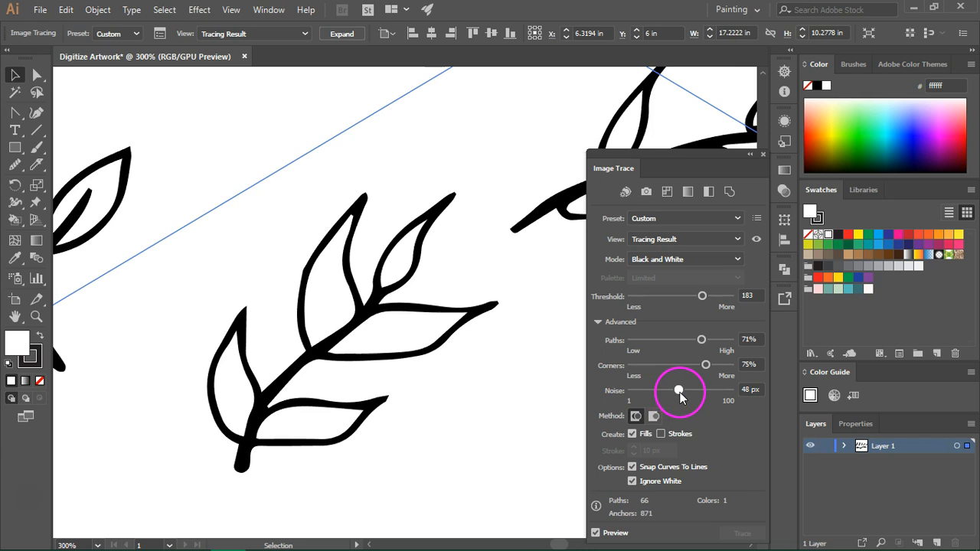
left_click_drag(680, 390, 684, 391)
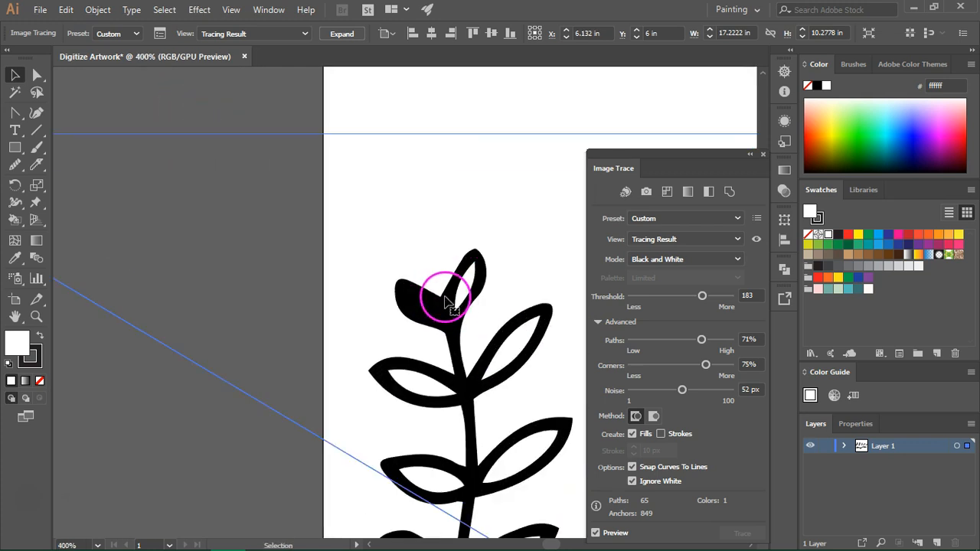
left_click_drag(681, 390, 672, 390)
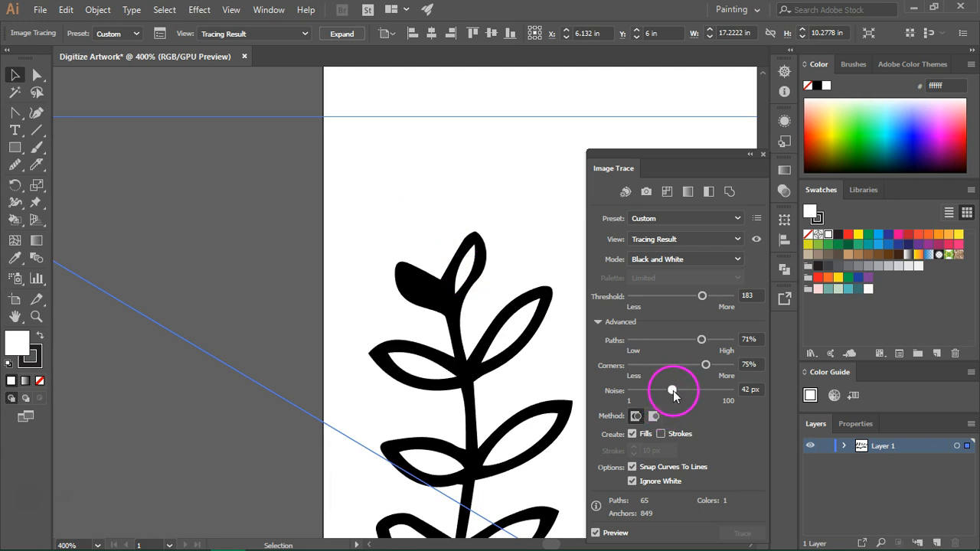
left_click_drag(672, 391, 660, 392)
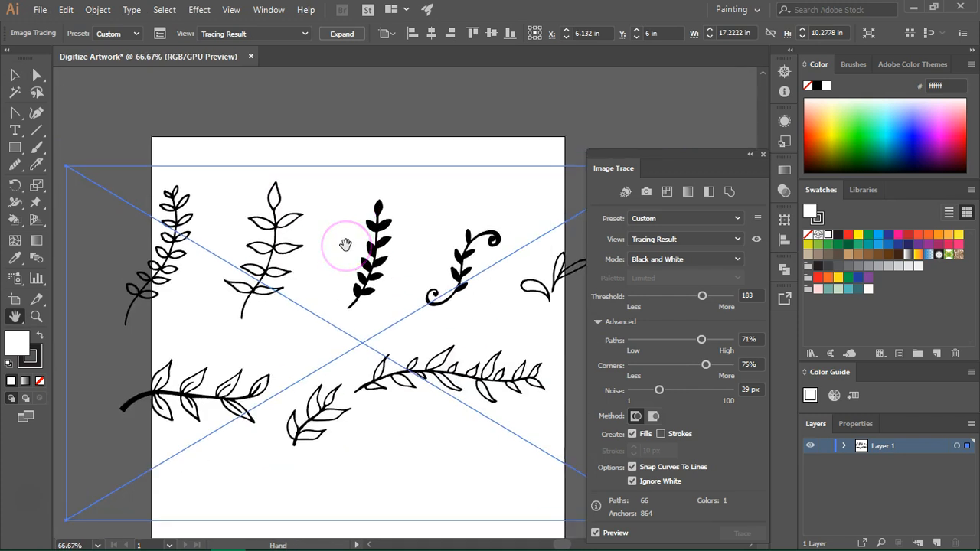
Step: Expand the traced branches into vector paths and ungroup them into separate shapes
left_click(341, 34)
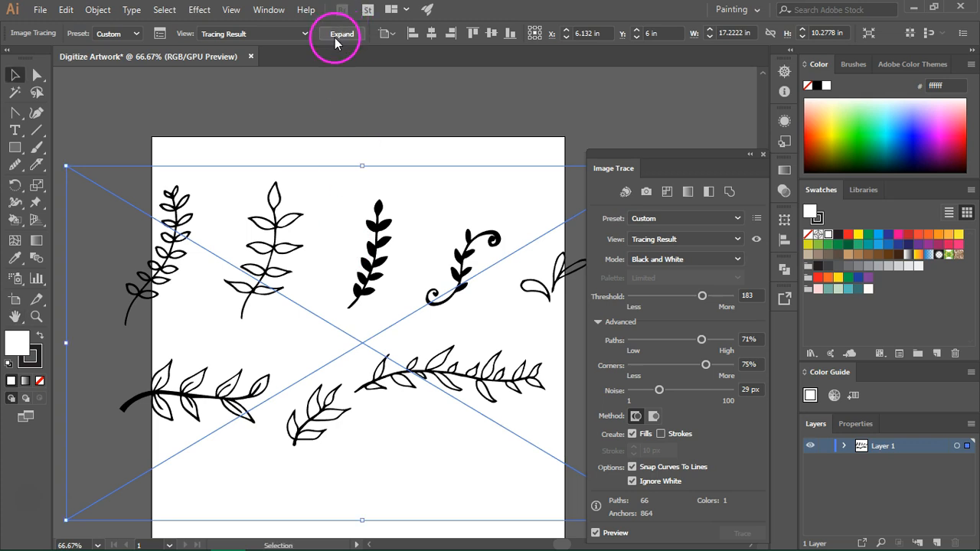
mouse_move(340, 36)
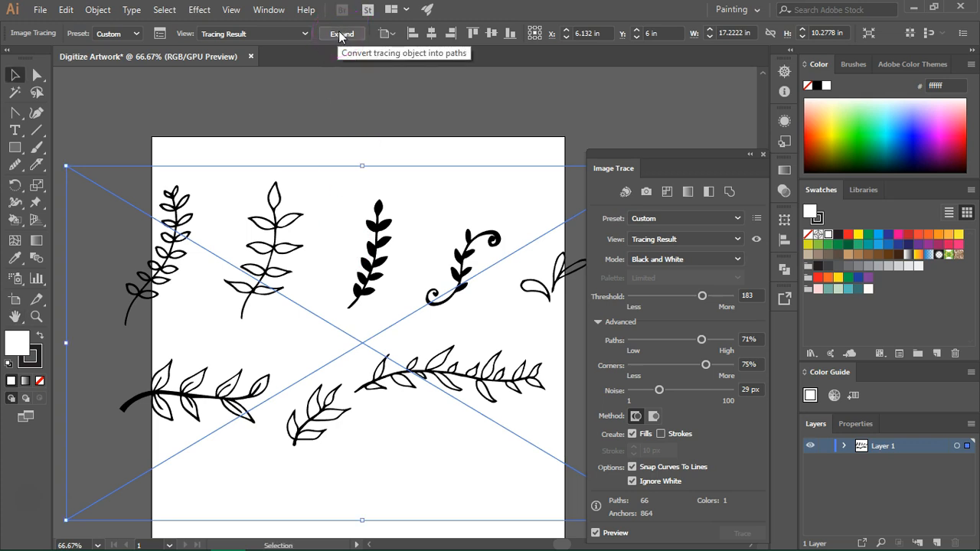
left_click(341, 34)
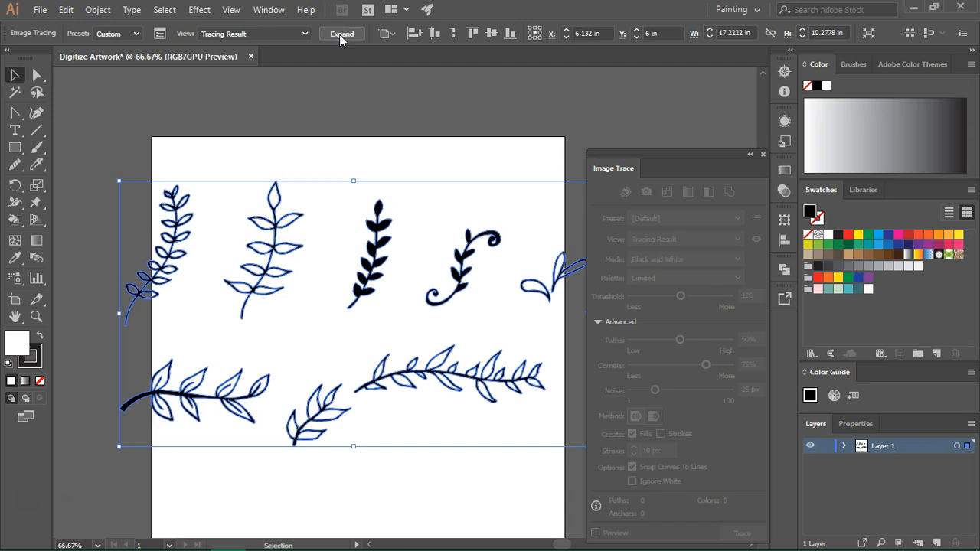
left_click(341, 33)
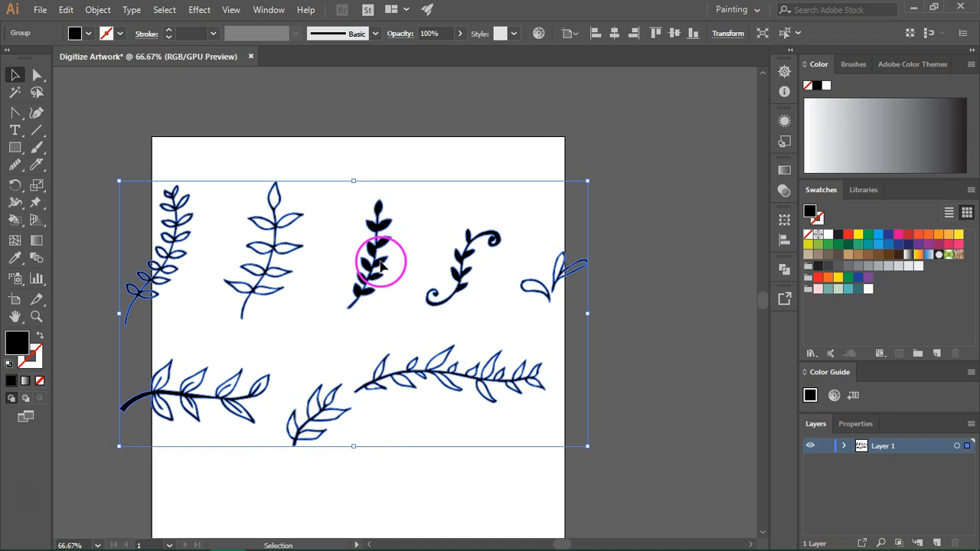
right_click(380, 263)
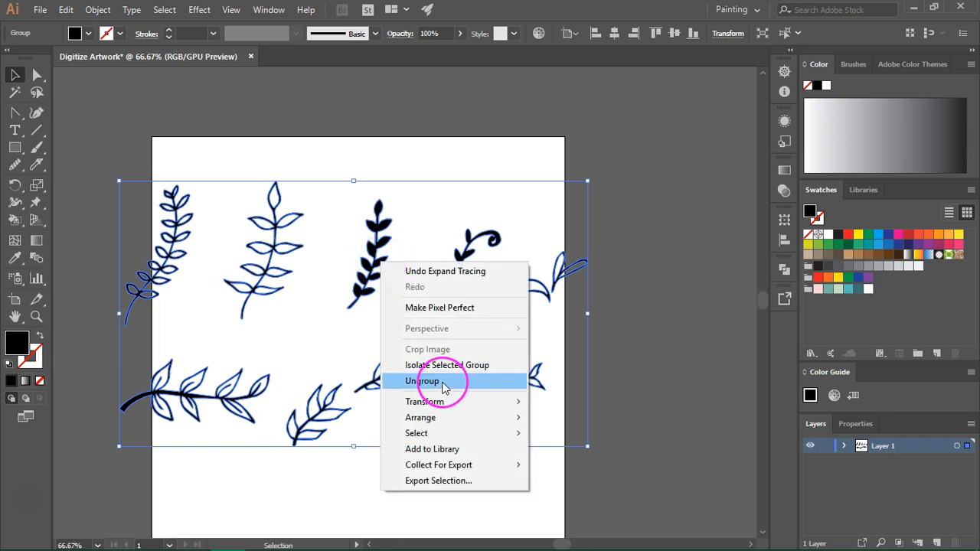
left_click(423, 380)
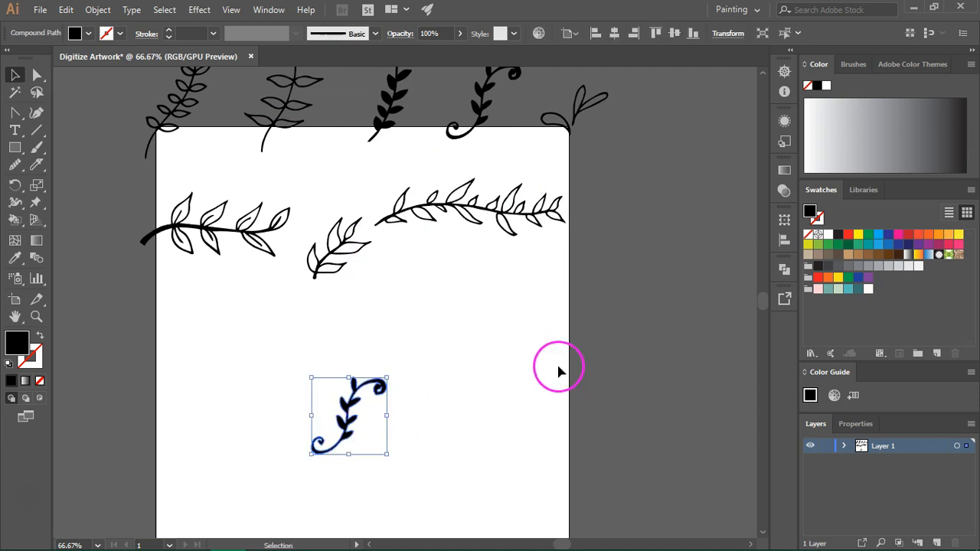
mouse_move(343, 473)
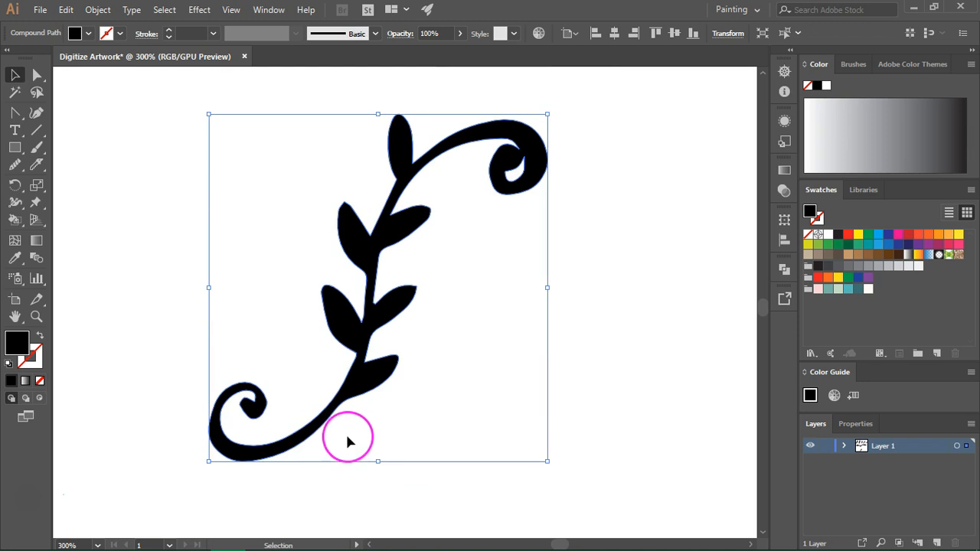
mouse_move(493, 275)
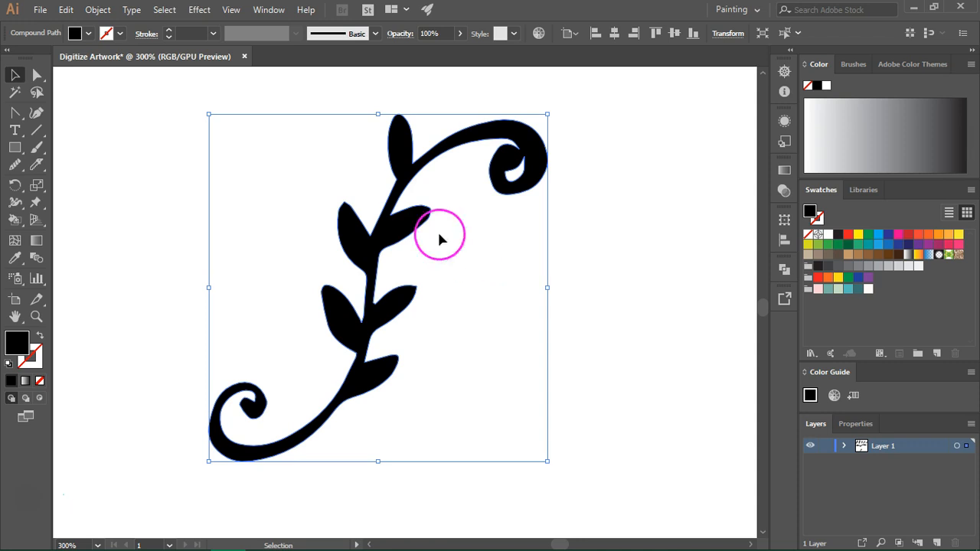
Step: Choose the Smooth Tool from the Shaper flyout to smooth the curly sprig's outline
left_click(15, 166)
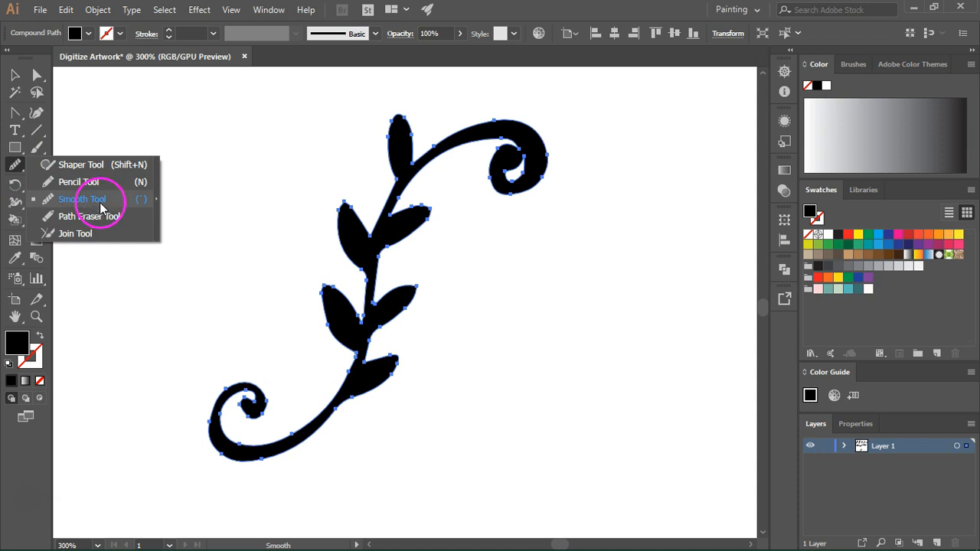
mouse_move(129, 205)
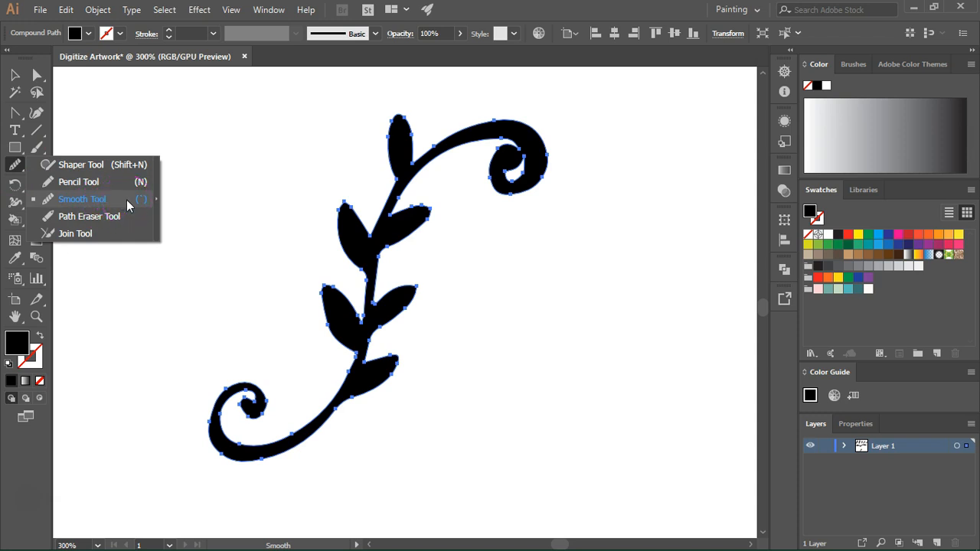
left_click(83, 199)
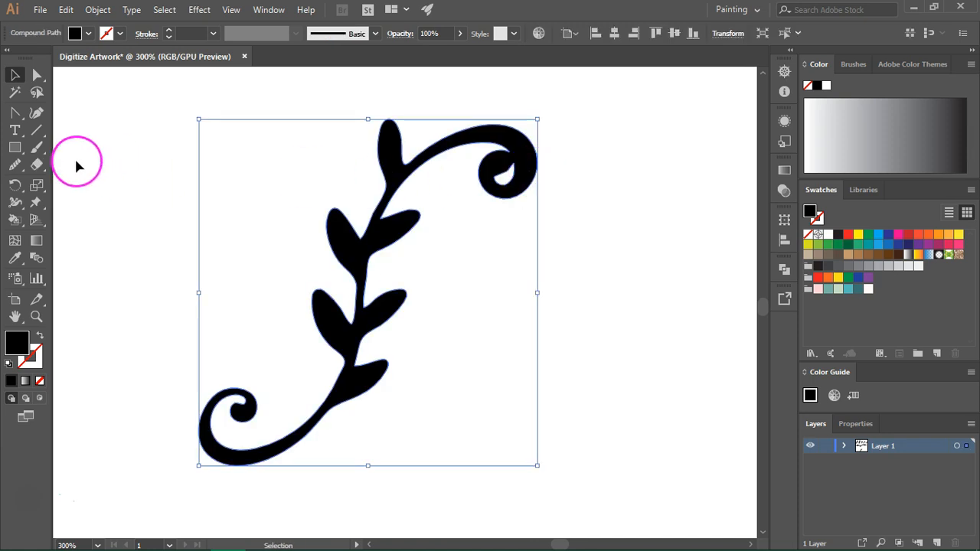
Step: Erase the small sharp spike at the tip of the sprig's curl with the Eraser Tool
left_click(37, 165)
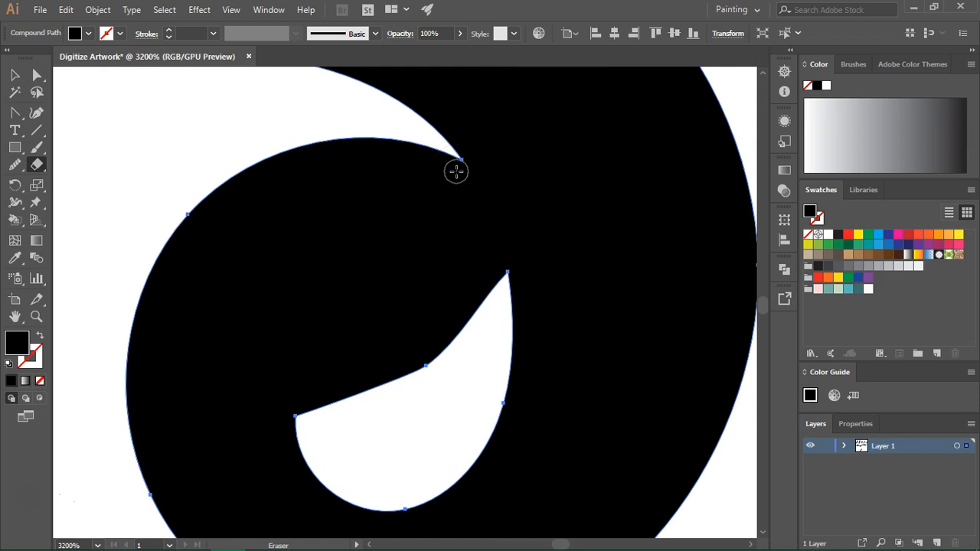
mouse_move(459, 175)
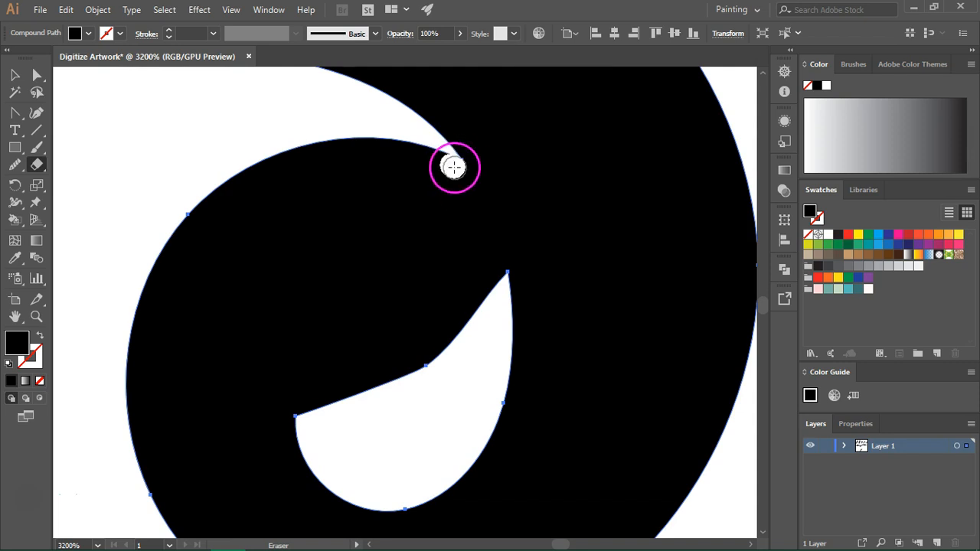
left_click_drag(453, 166, 499, 257)
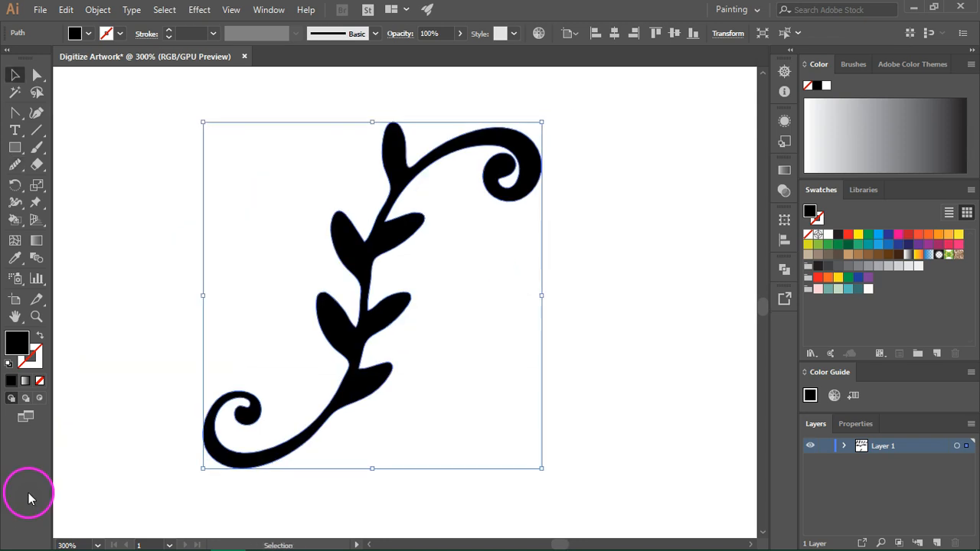
mouse_move(298, 410)
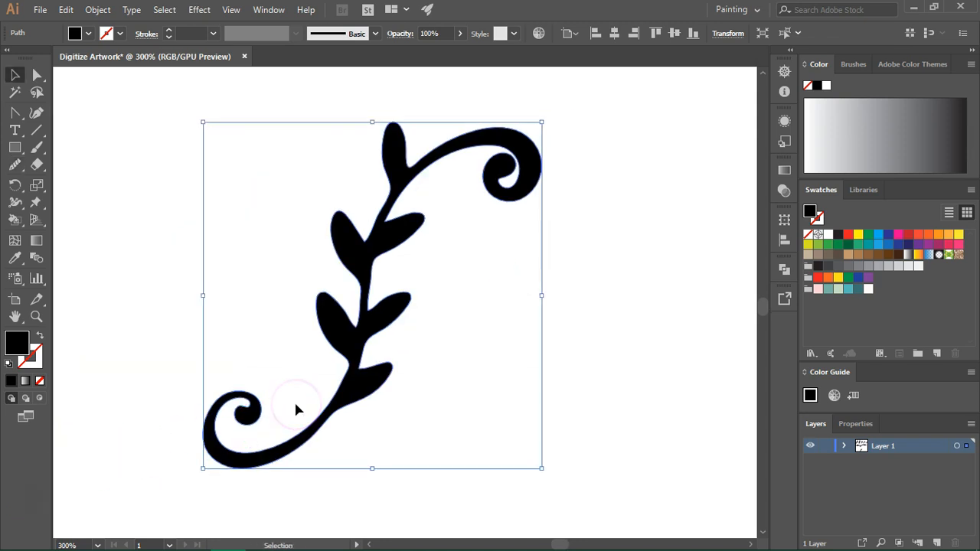
mouse_move(352, 419)
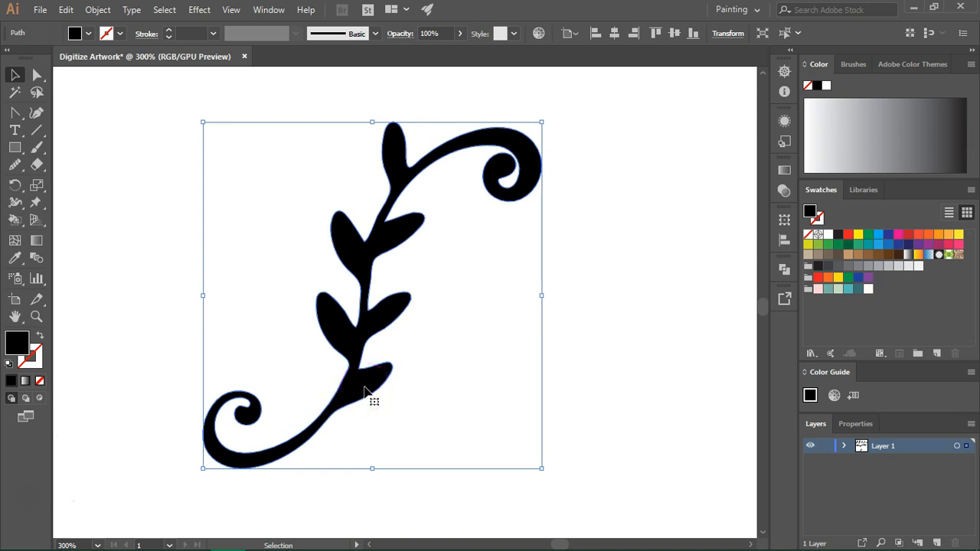
mouse_move(114, 140)
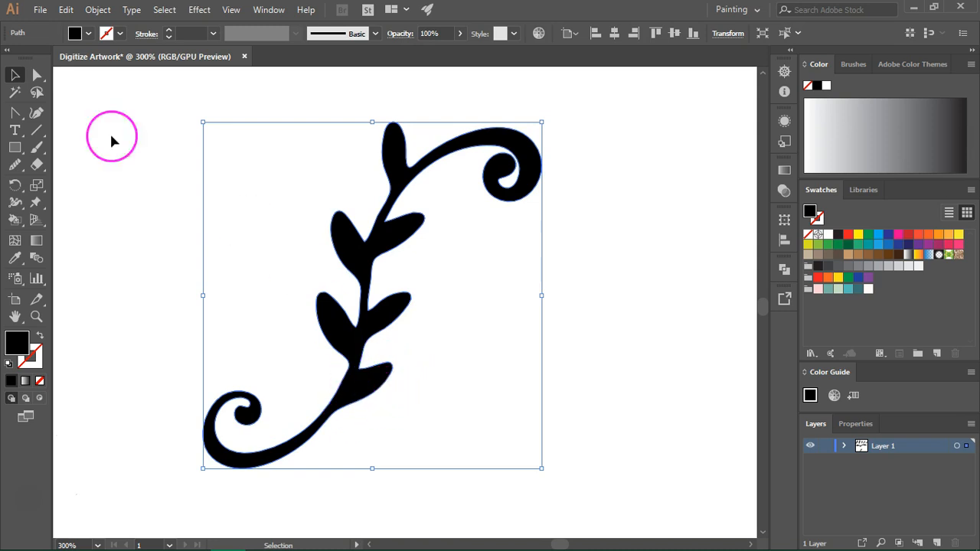
Step: Reshape the stem below the lower leaf, delete an extra anchor near the leaf tip and reset its curve
left_click(15, 113)
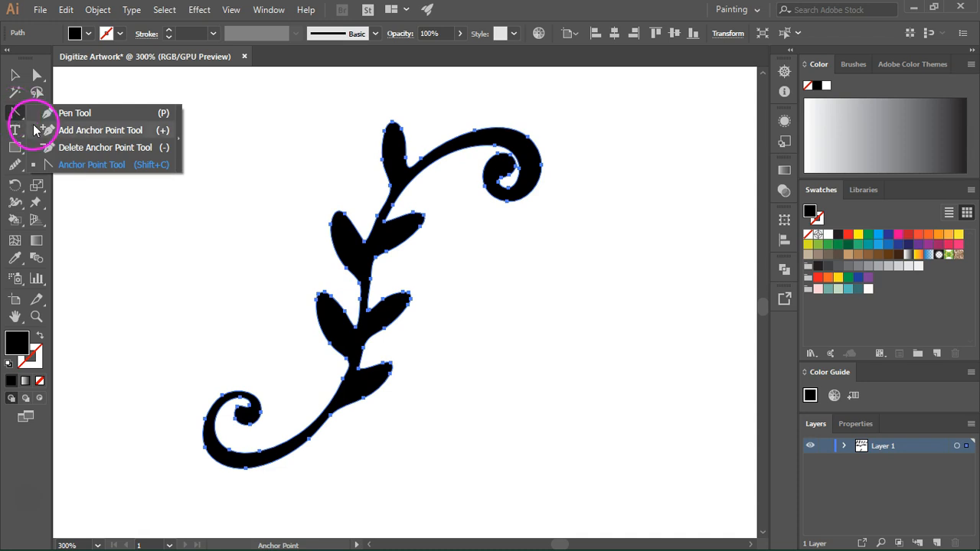
mouse_move(36, 77)
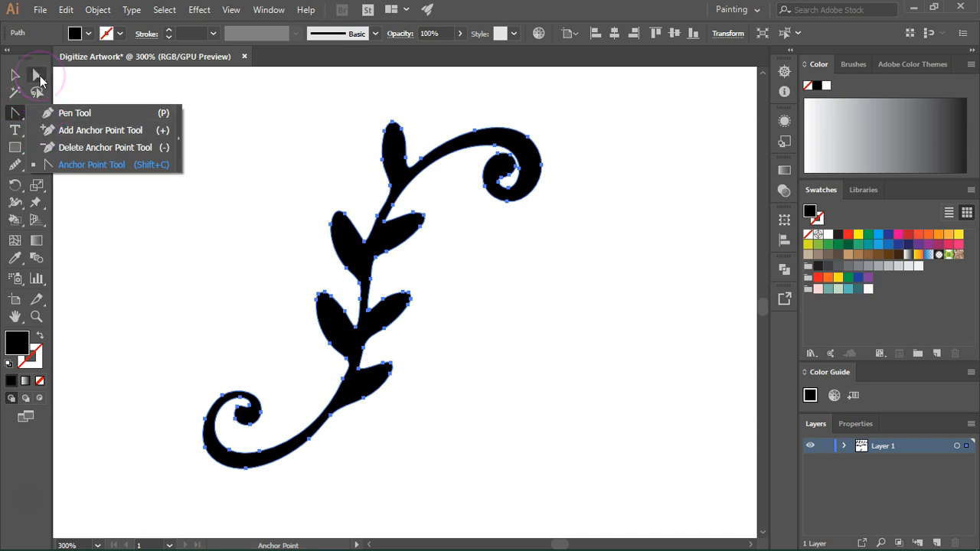
mouse_move(62, 130)
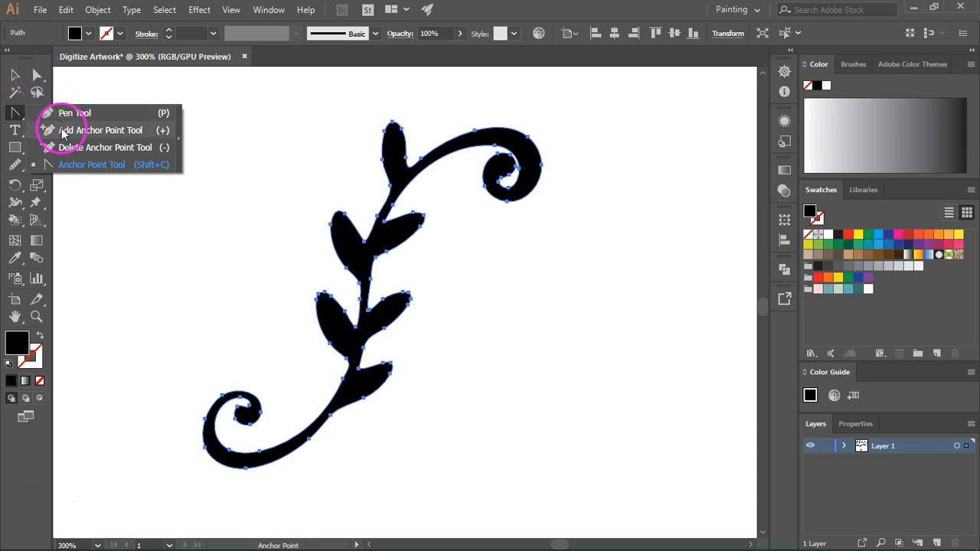
left_click(104, 128)
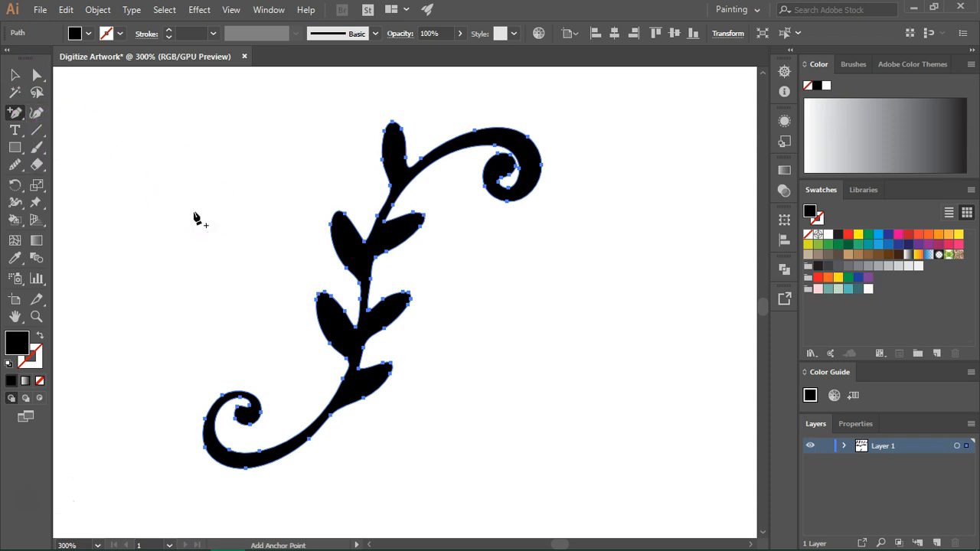
mouse_move(352, 434)
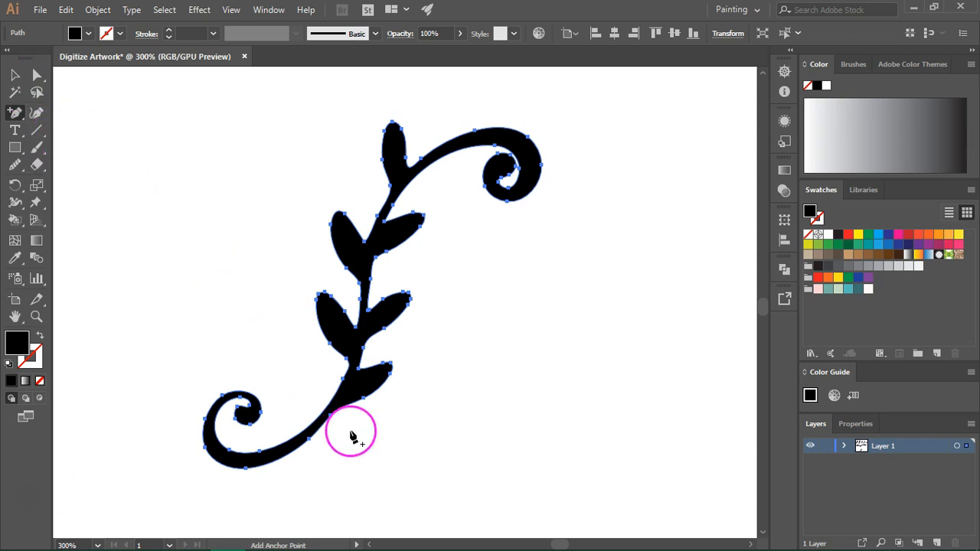
mouse_move(349, 410)
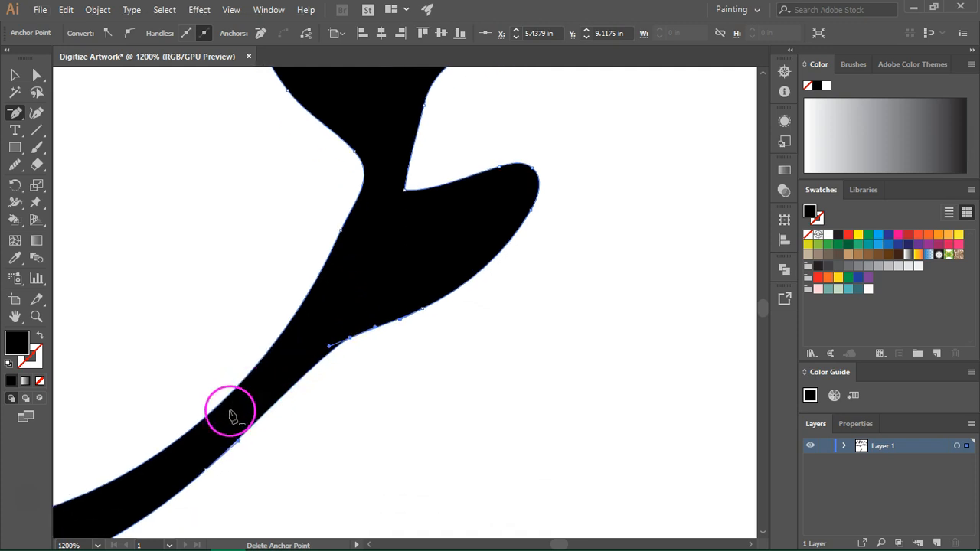
mouse_move(248, 419)
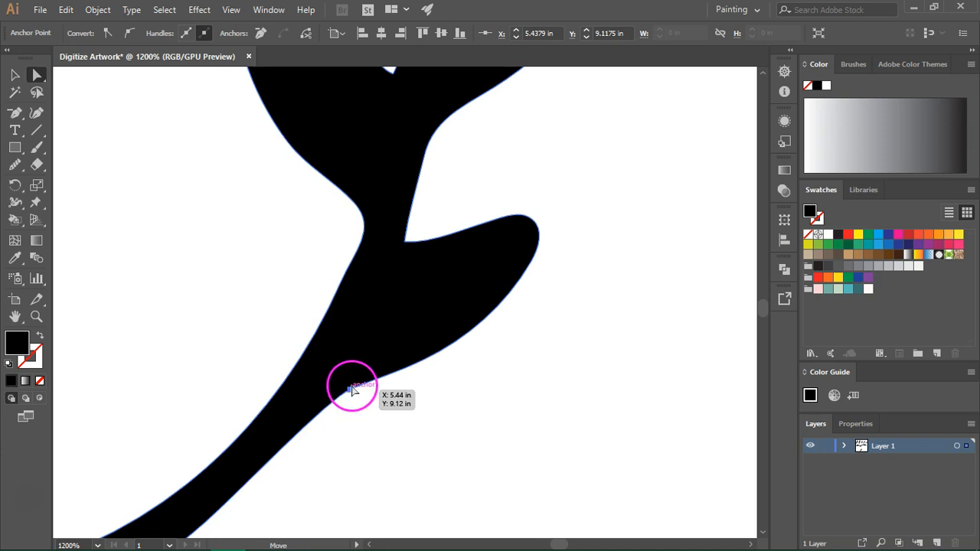
left_click_drag(352, 386, 364, 375)
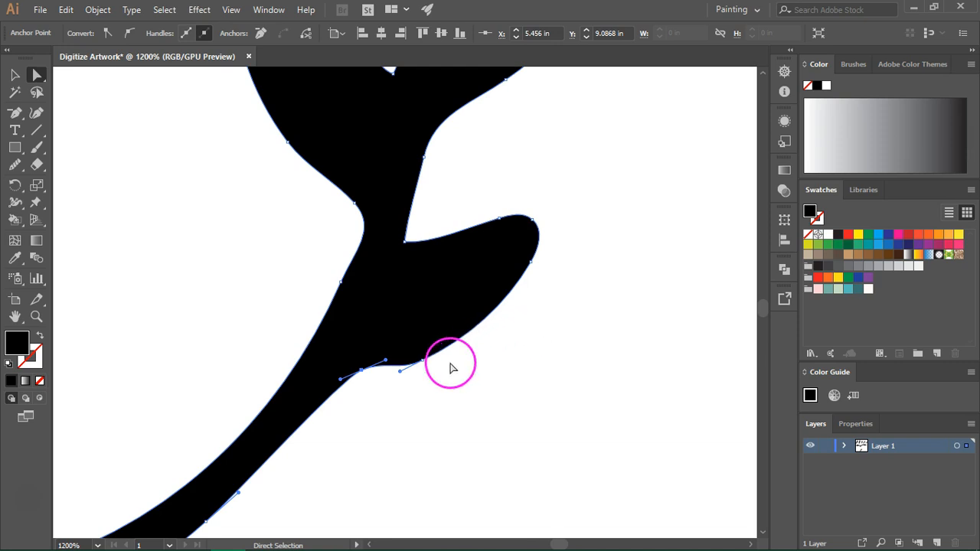
mouse_move(426, 369)
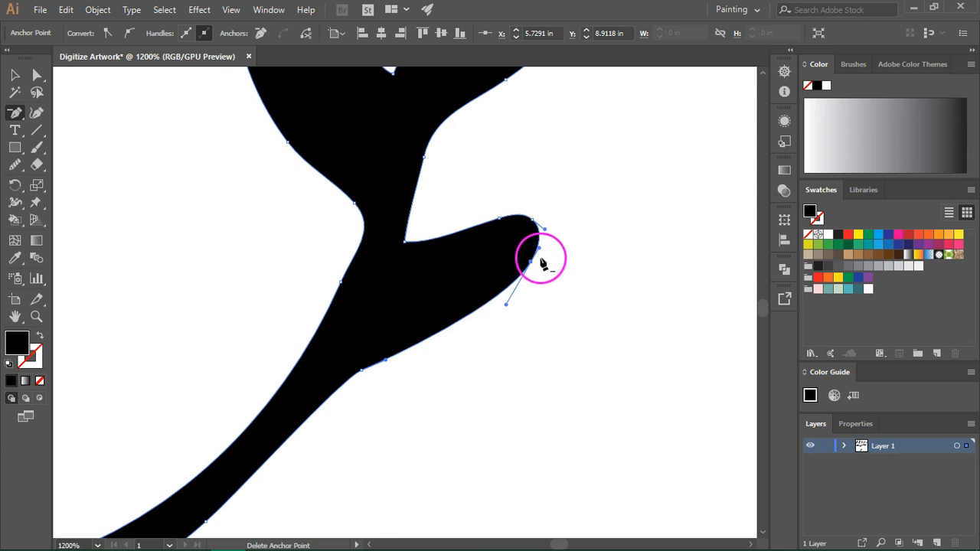
left_click(16, 114)
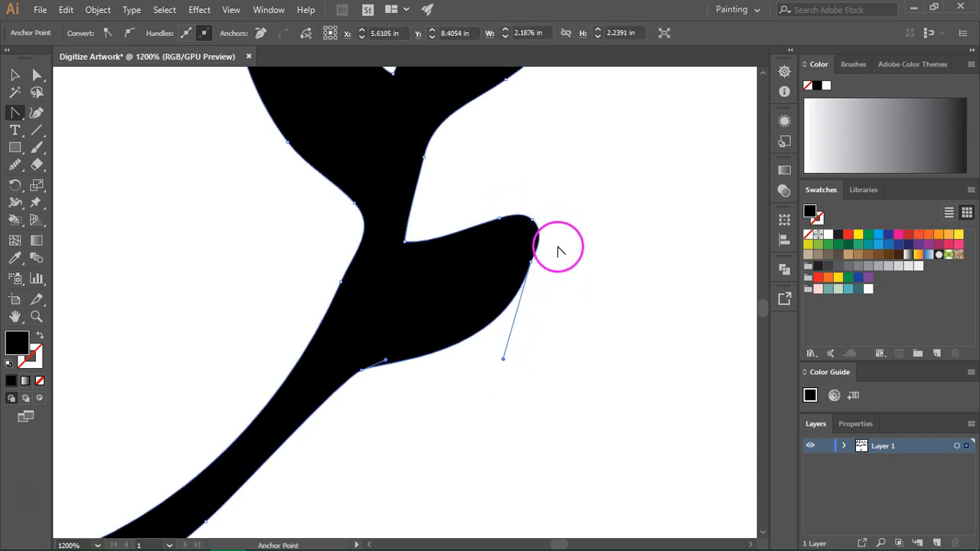
left_click(528, 222)
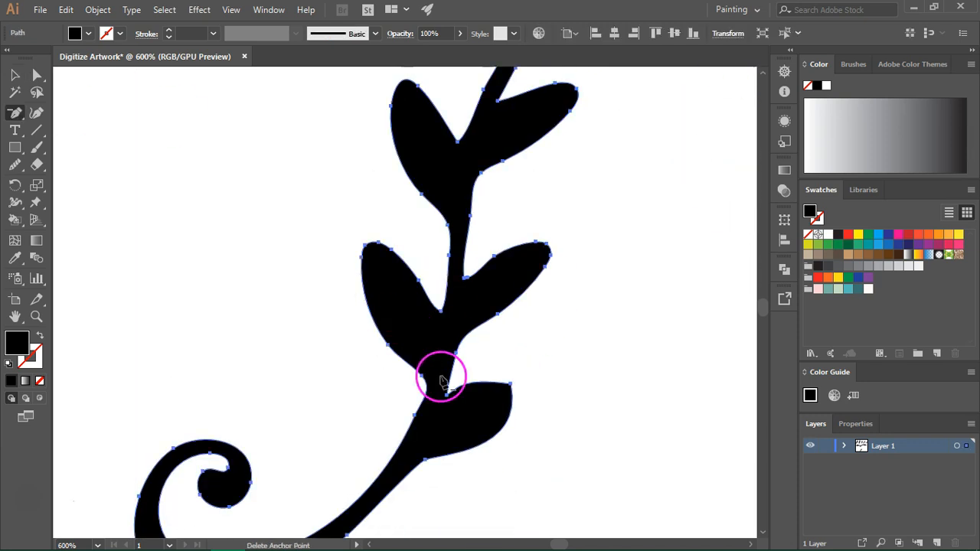
Step: Drag handles to smooth the upper leaf's outline where it meets the stem
left_click_drag(441, 383, 367, 248)
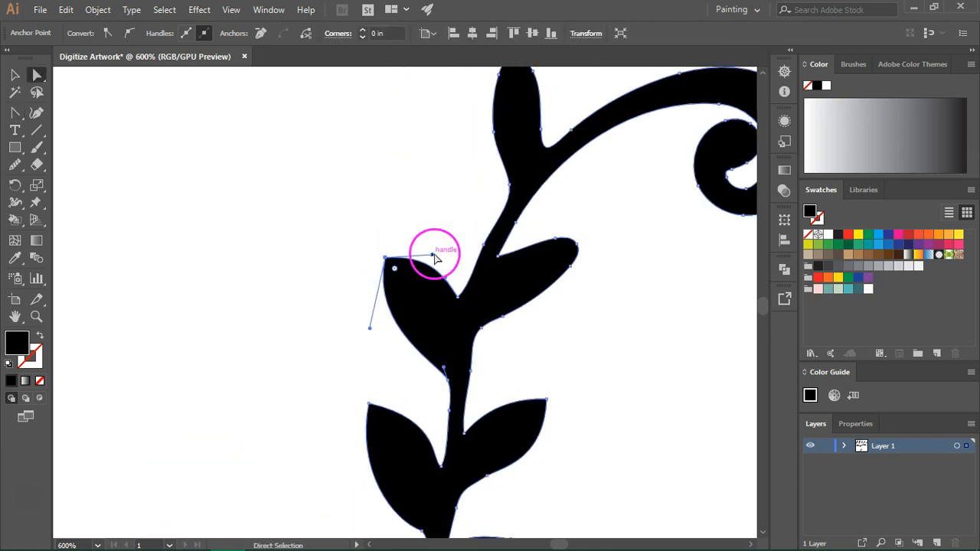
left_click_drag(436, 257, 498, 316)
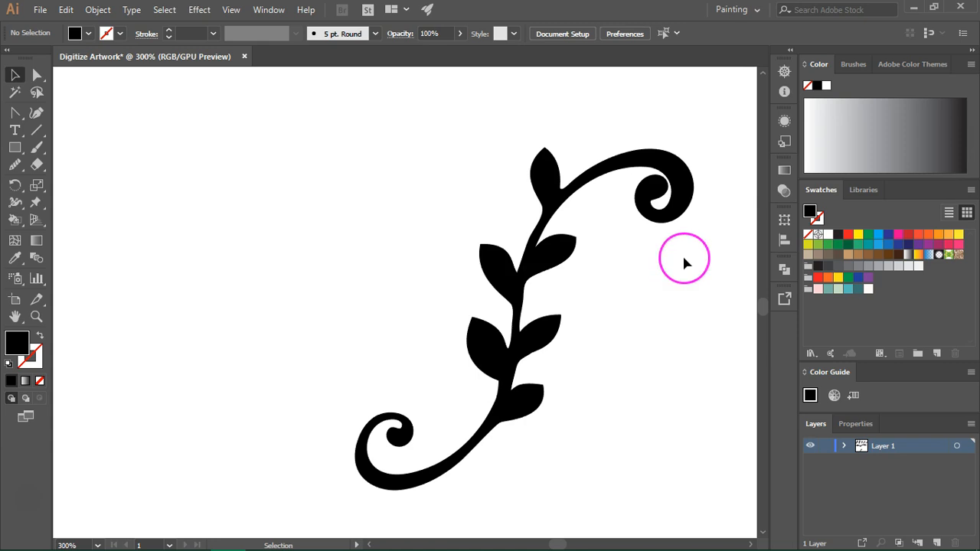
mouse_move(673, 245)
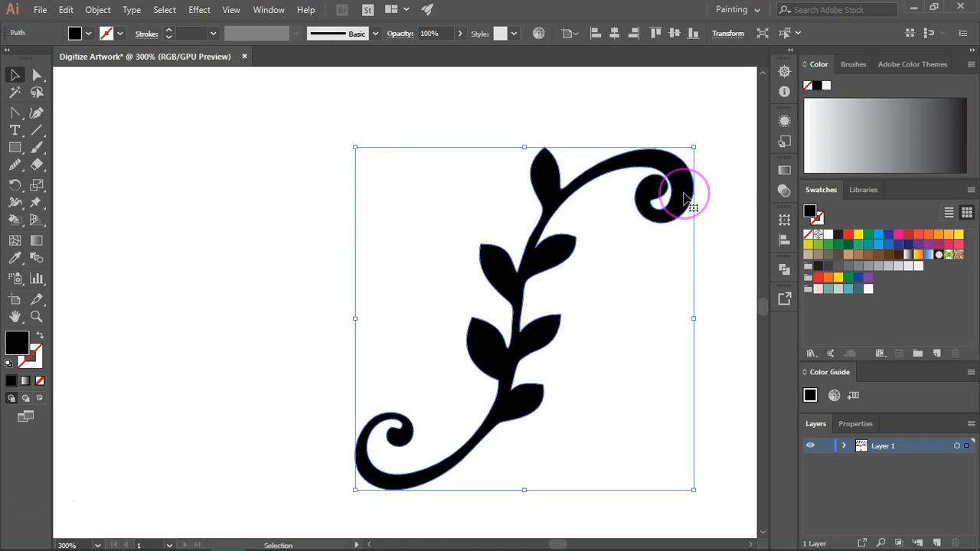
mouse_move(692, 309)
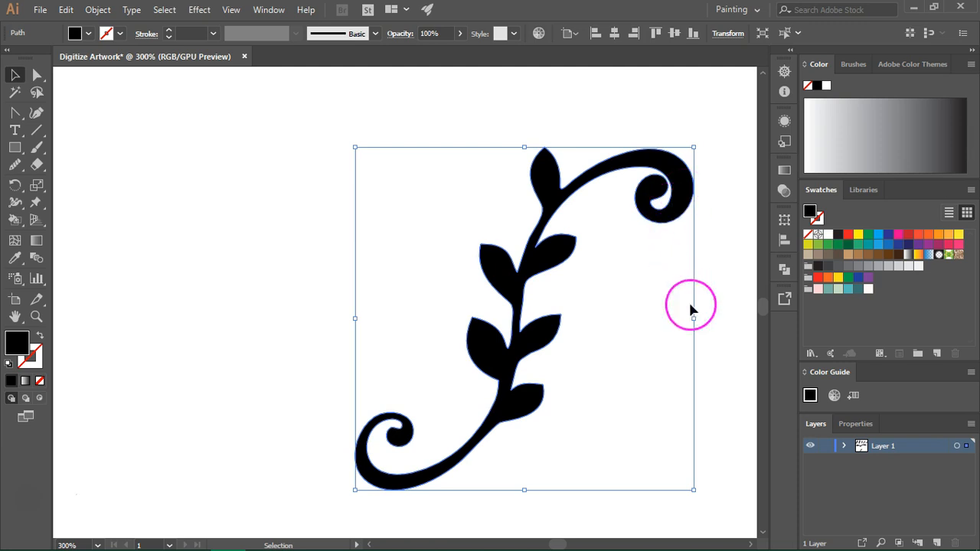
mouse_move(858, 294)
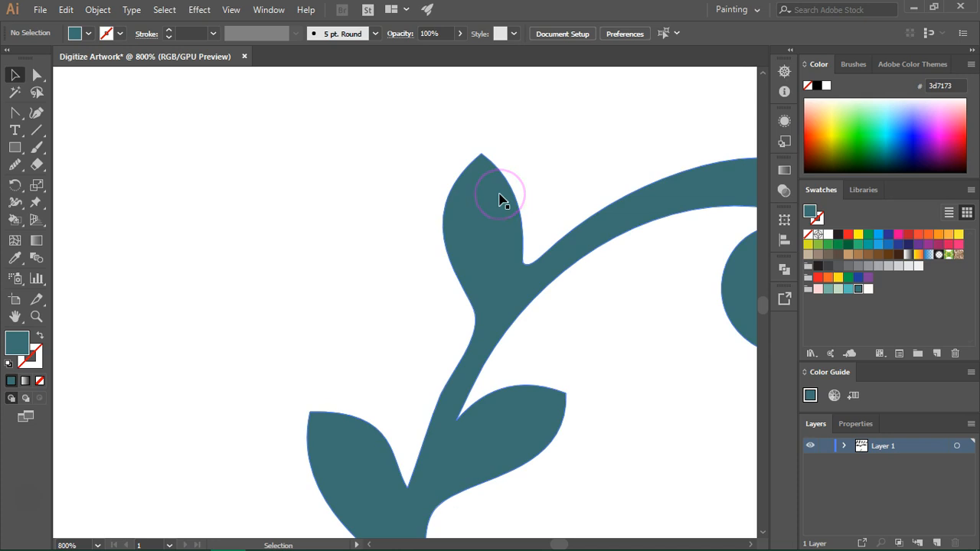
mouse_move(517, 274)
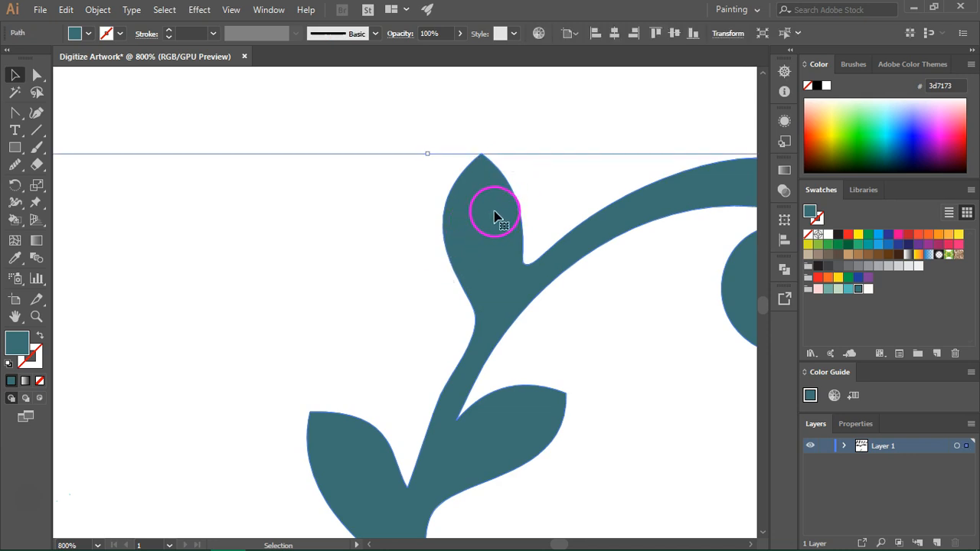
Step: Slice the top leaf off with the Knife tool and give it a swatch colour
left_click(37, 166)
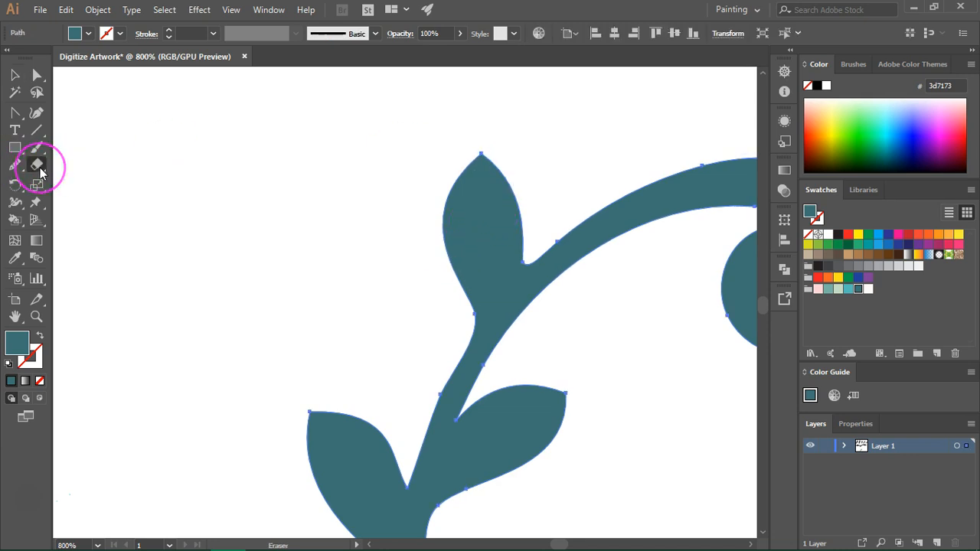
left_click(37, 166)
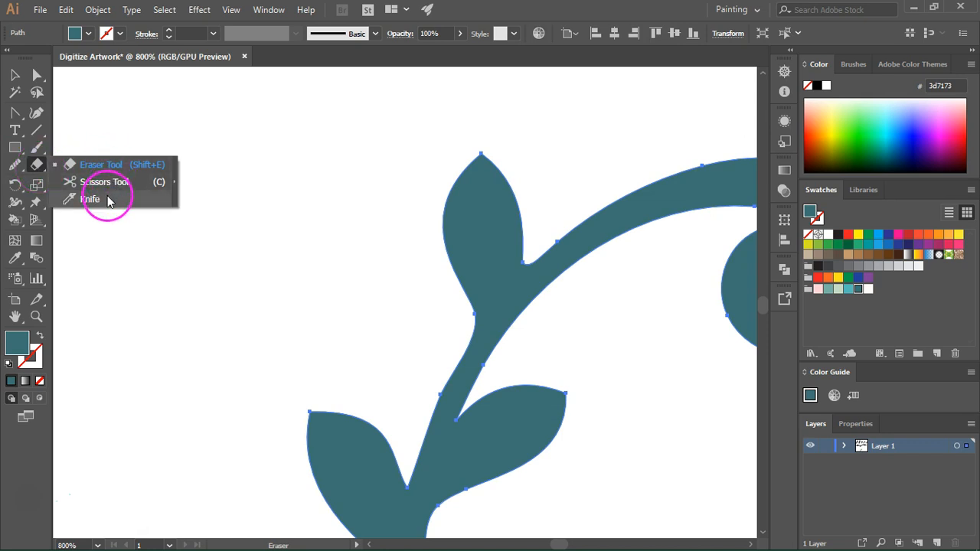
left_click(90, 199)
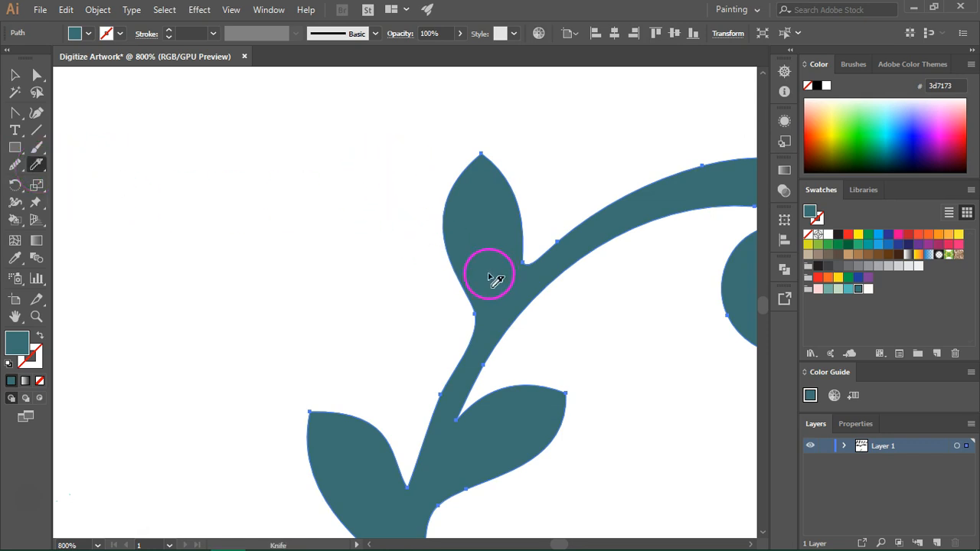
mouse_move(465, 331)
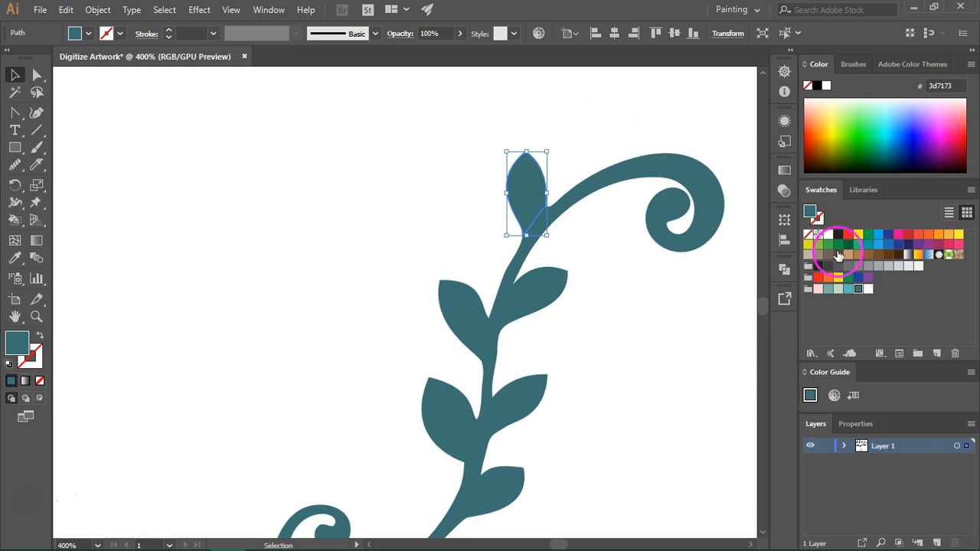
left_click(839, 254)
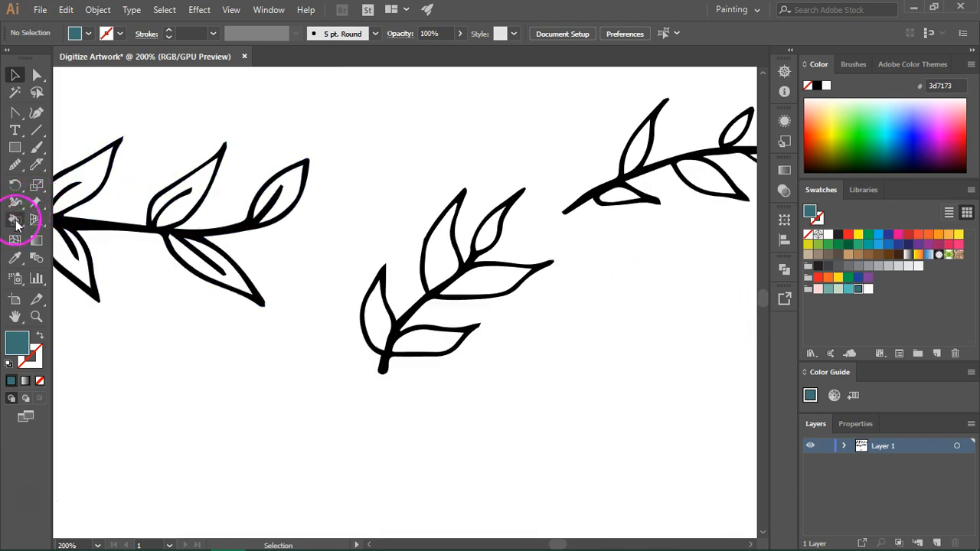
Step: Make the sprig a Live Paint group, fill a leaf and paint its outline teal
left_click(16, 221)
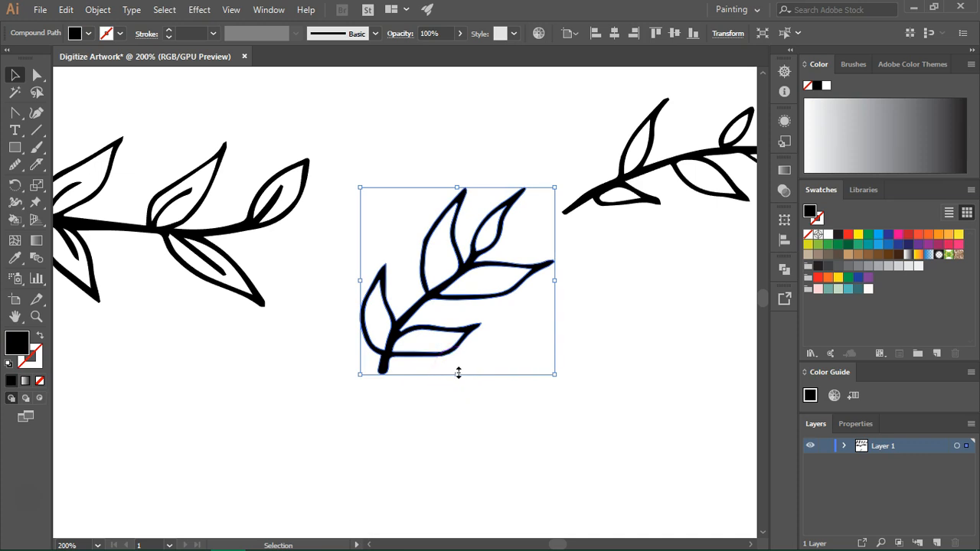
mouse_move(379, 339)
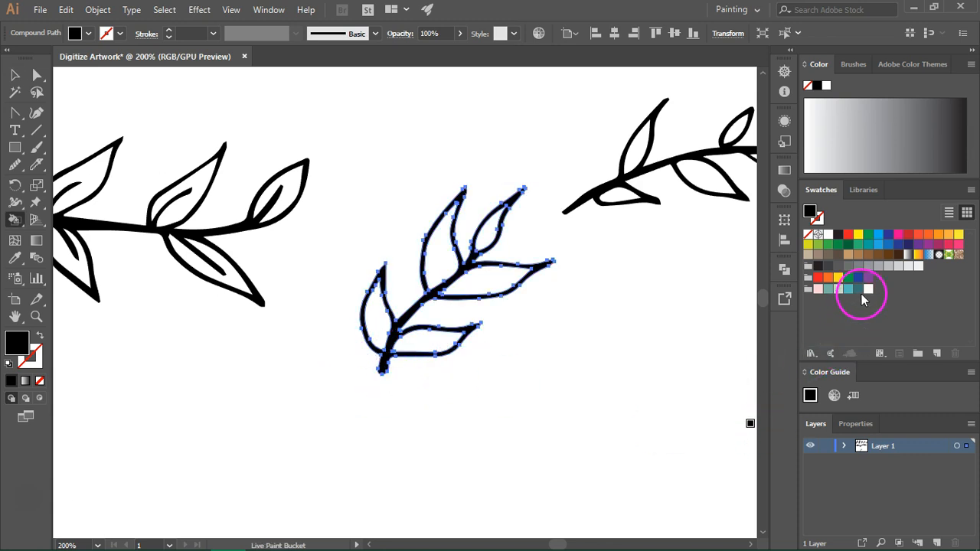
mouse_move(865, 289)
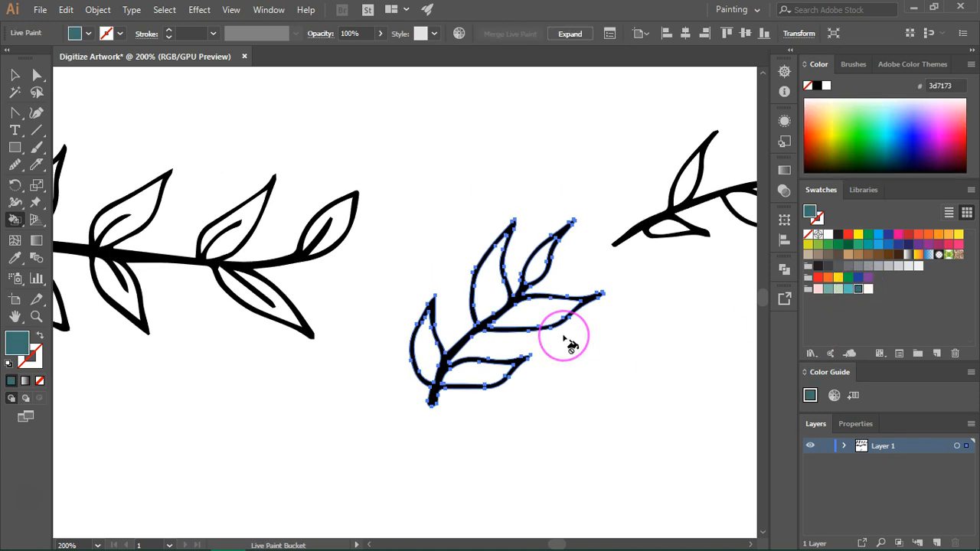
left_click(563, 335)
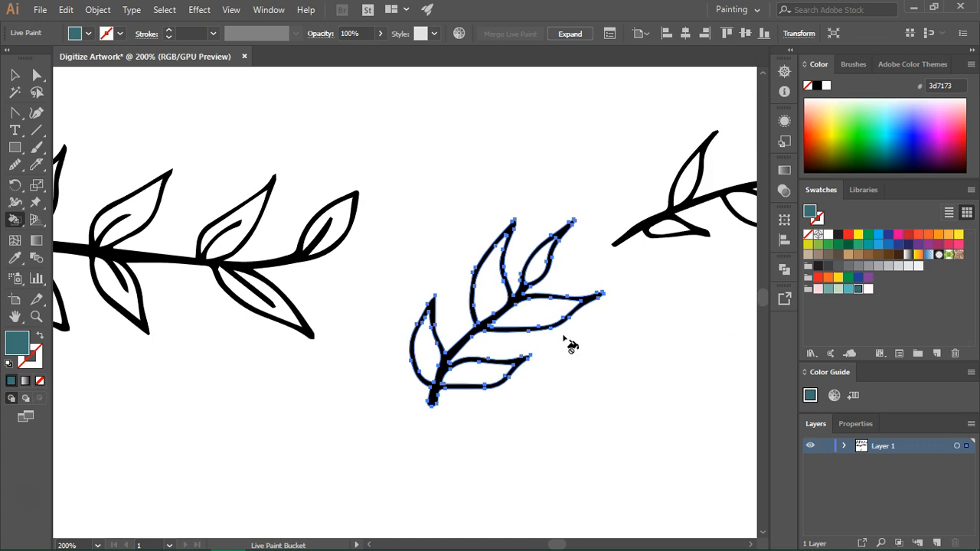
left_click(496, 324)
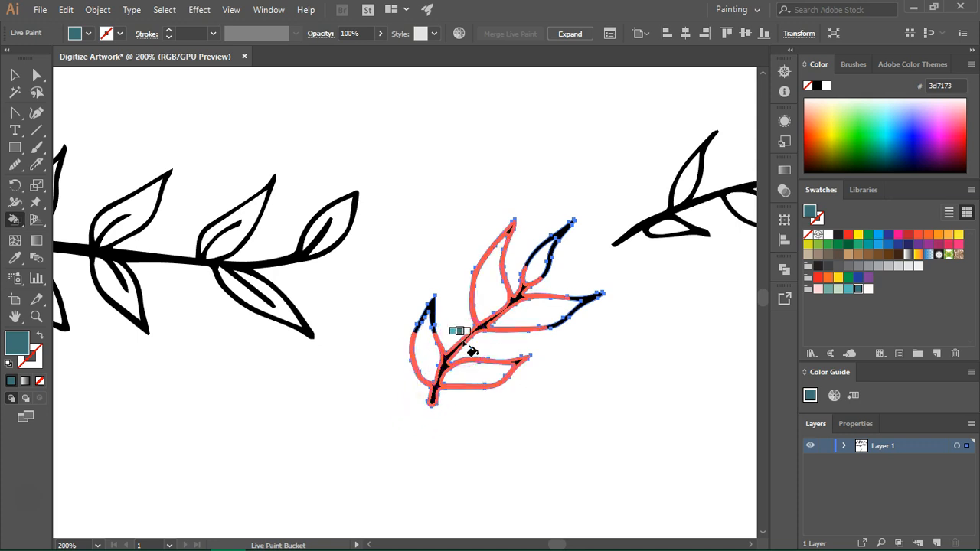
left_click(610, 237)
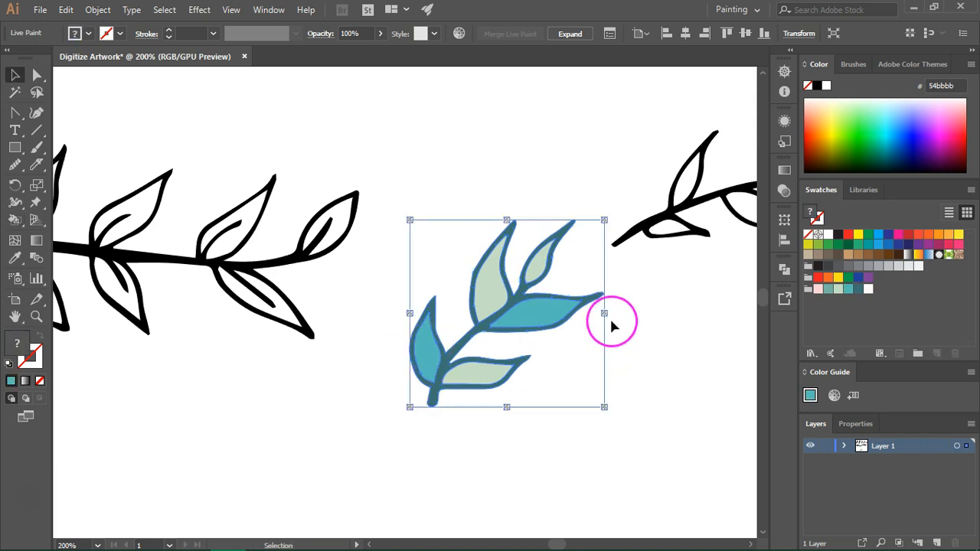
mouse_move(401, 247)
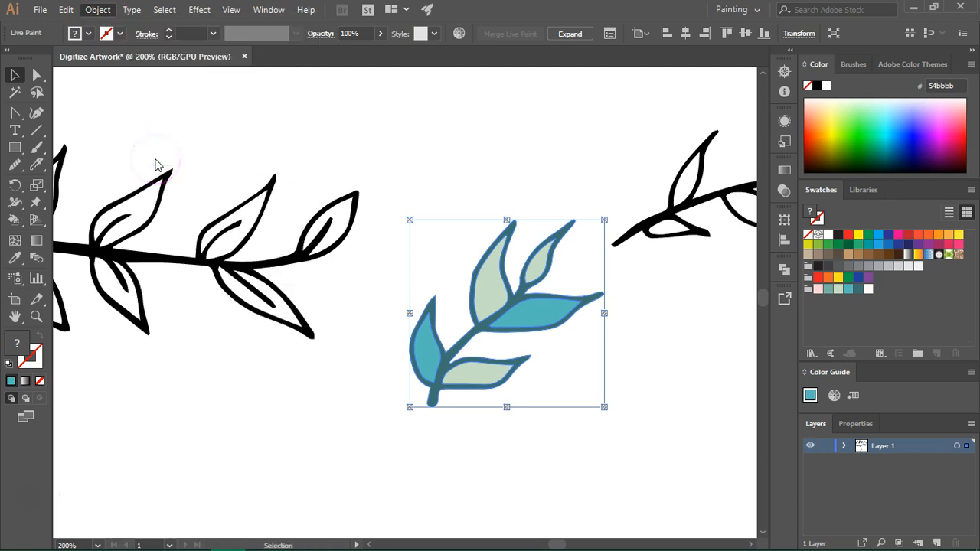
Step: Expand the Live Paint sprig into regular shapes, then direct-select the lower-left leaf
left_click(569, 34)
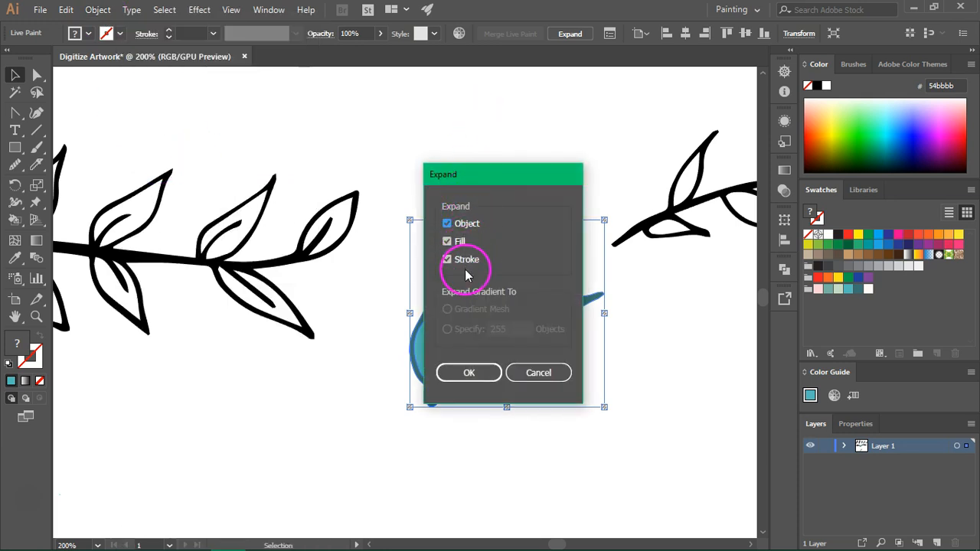
left_click(468, 372)
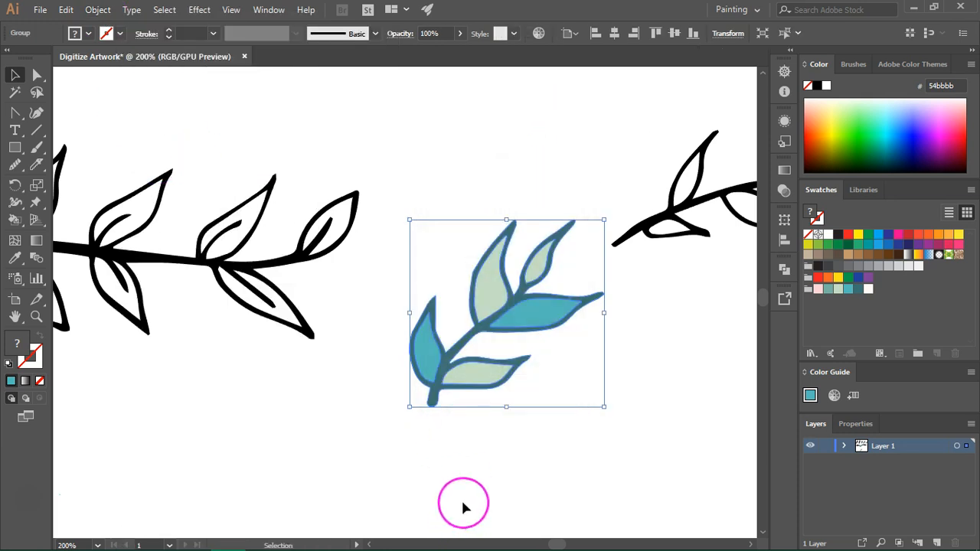
mouse_move(420, 208)
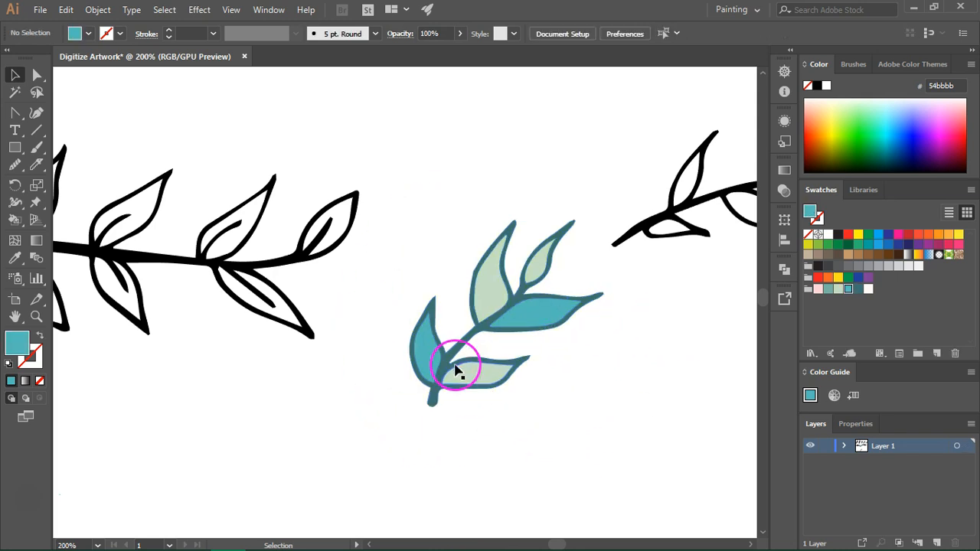
left_click(456, 368)
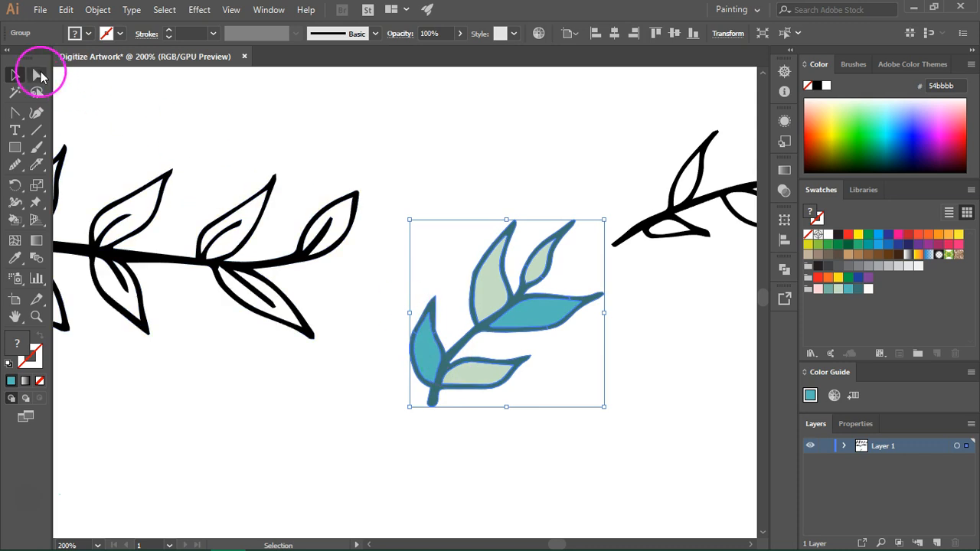
left_click(14, 73)
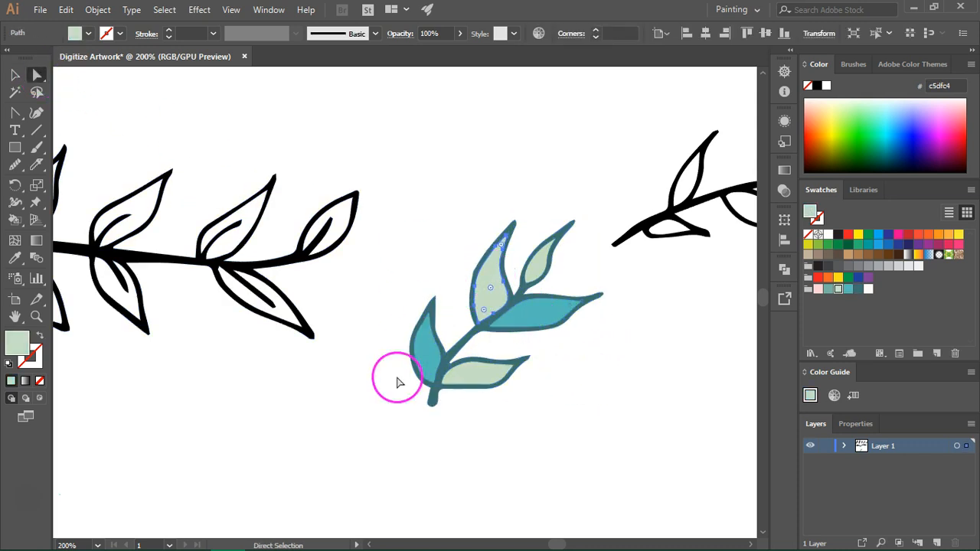
left_click(825, 289)
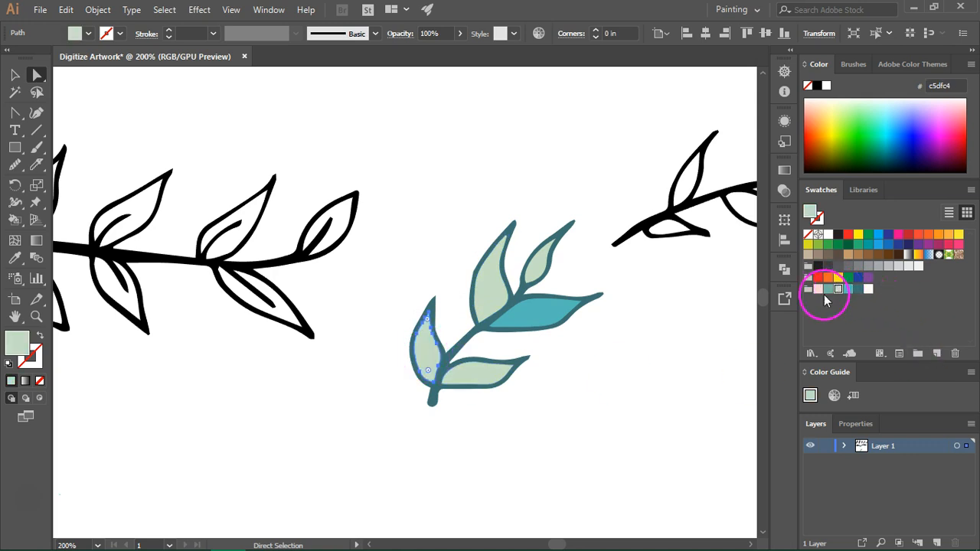